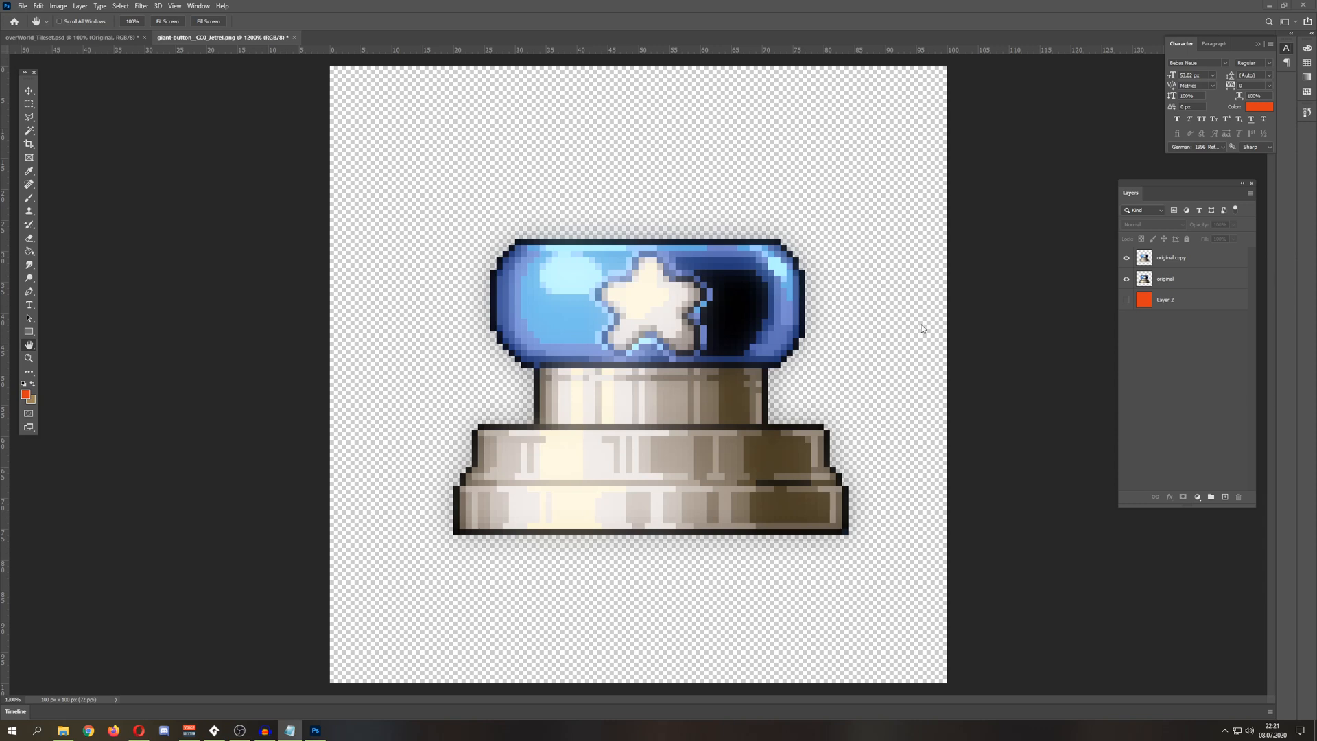
{"action": "mouse_move", "coordinate": [995, 370]}
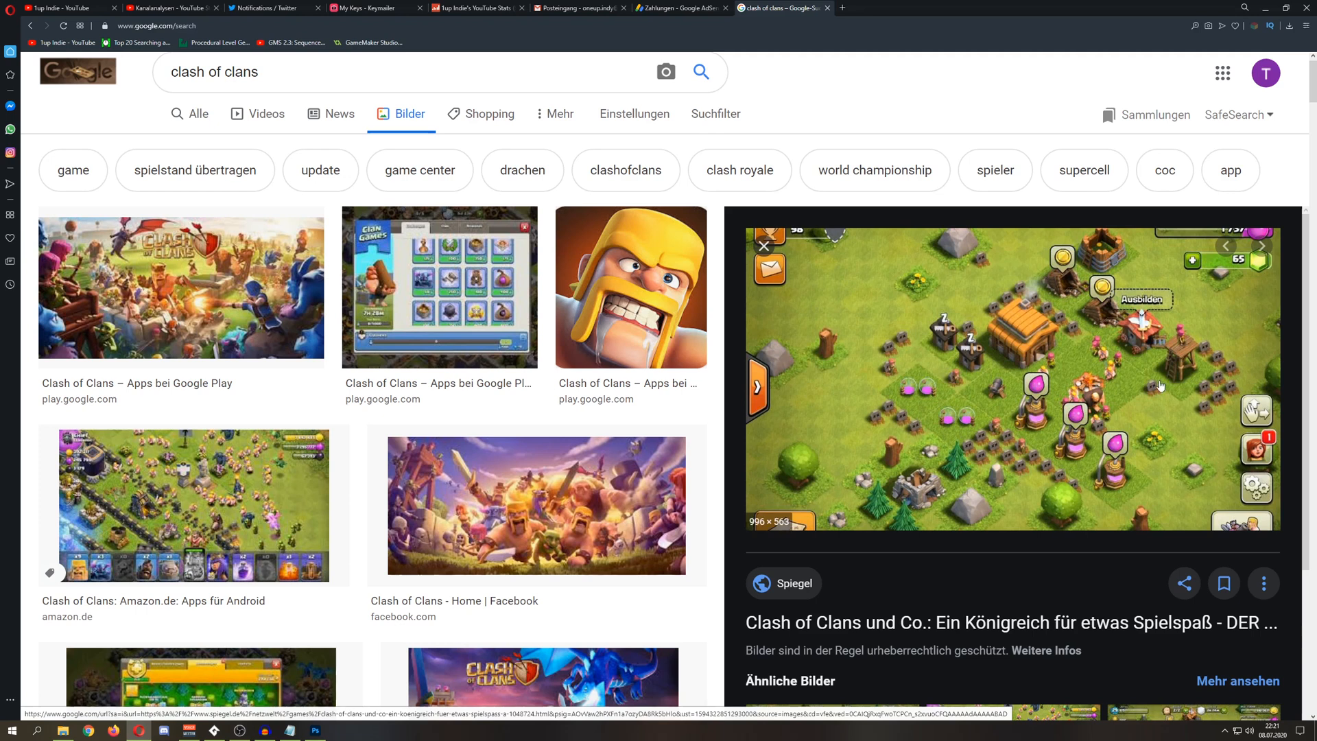
{"action": "mouse_move", "coordinate": [942, 352]}
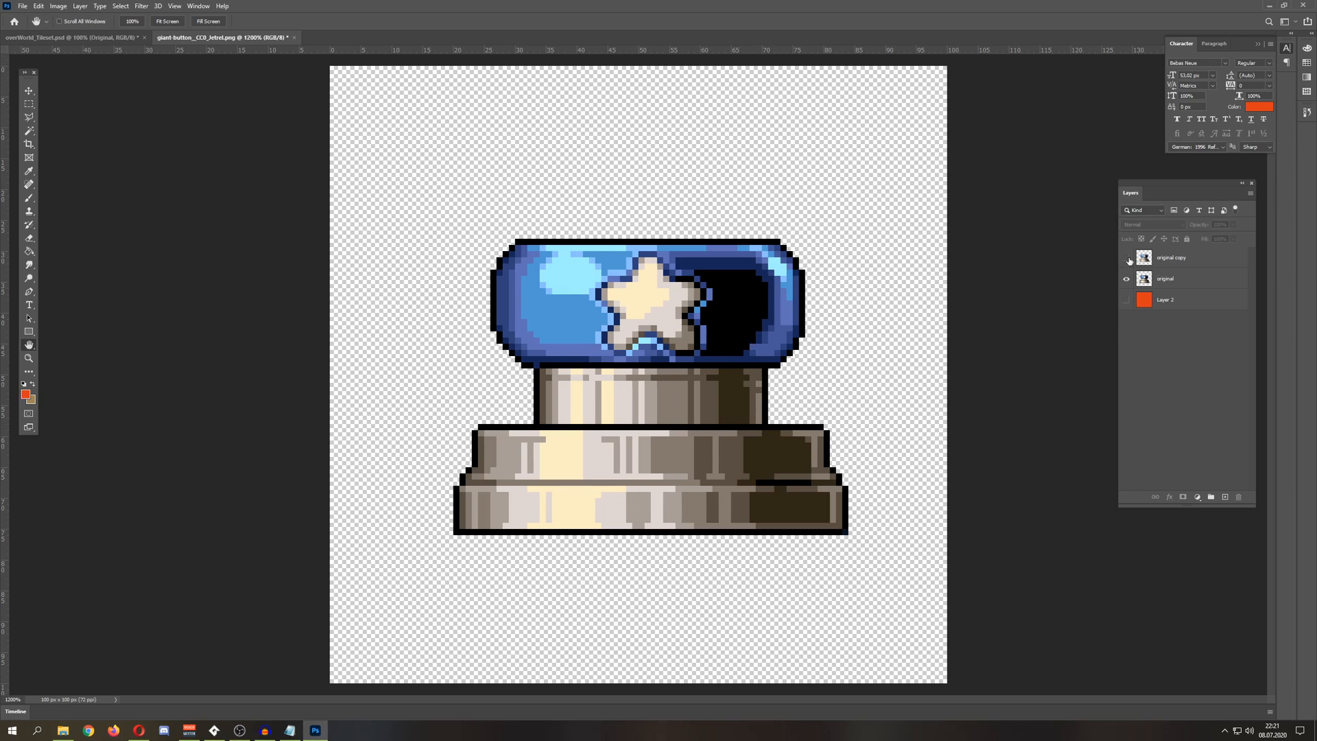
- Show the 'original copy' glow layer again so the star button regains its soft glow
{"action": "left_click", "coordinate": [1125, 278]}
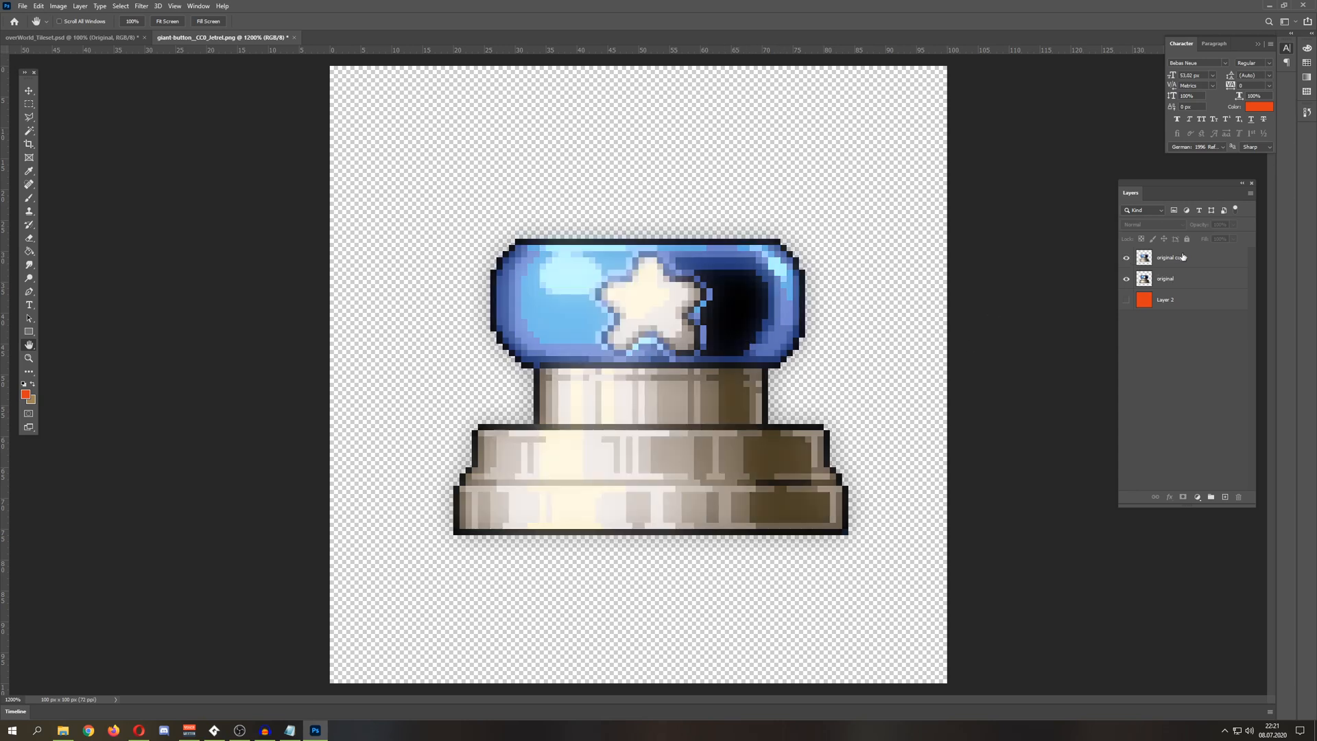
{"action": "mouse_move", "coordinate": [1175, 257]}
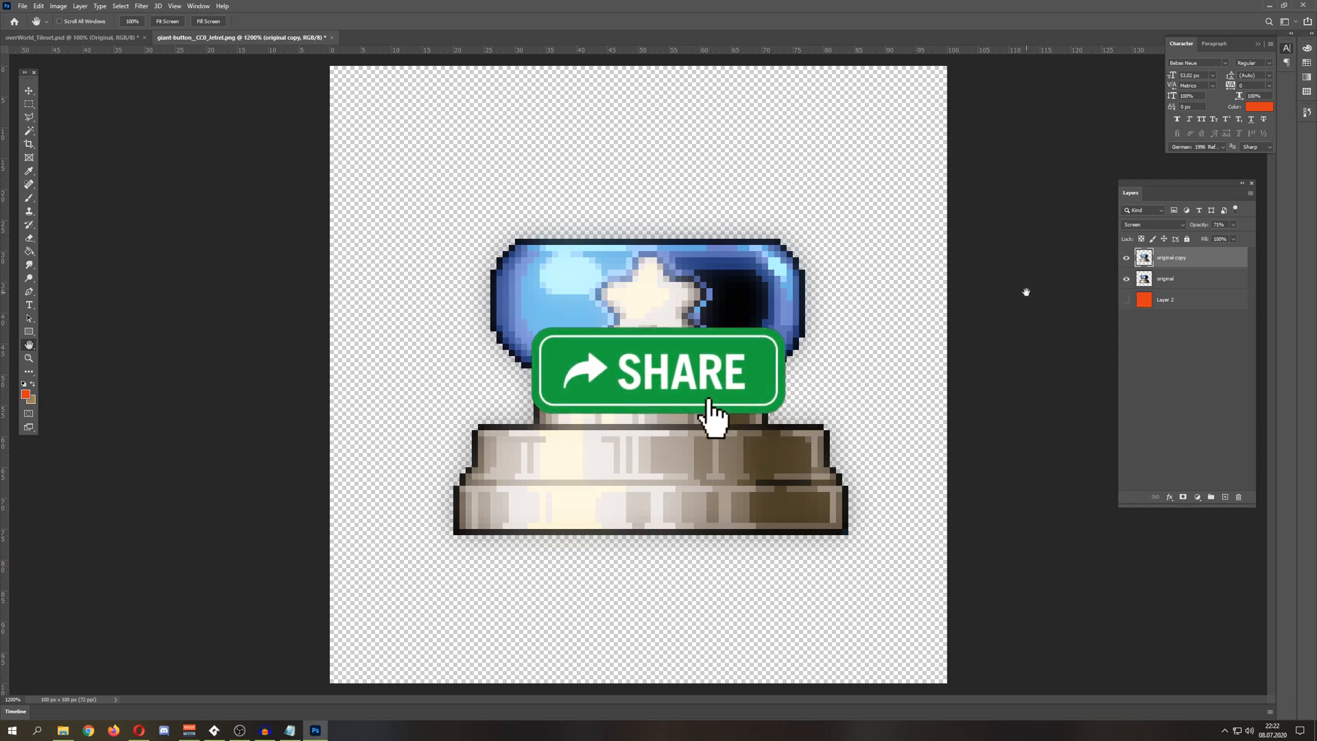
- Hide the old glow copy and duplicate the original button layer afresh
{"action": "left_click", "coordinate": [1125, 257]}
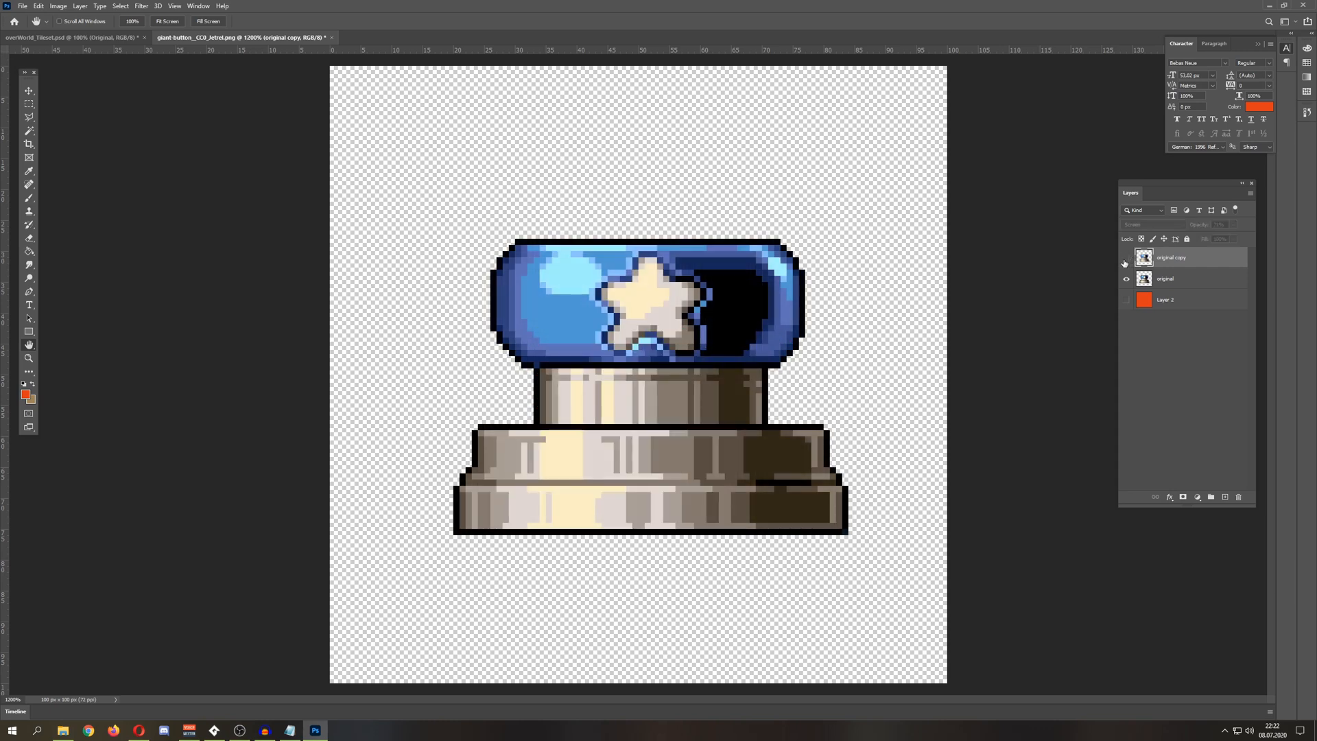
{"action": "left_click", "coordinate": [1125, 262]}
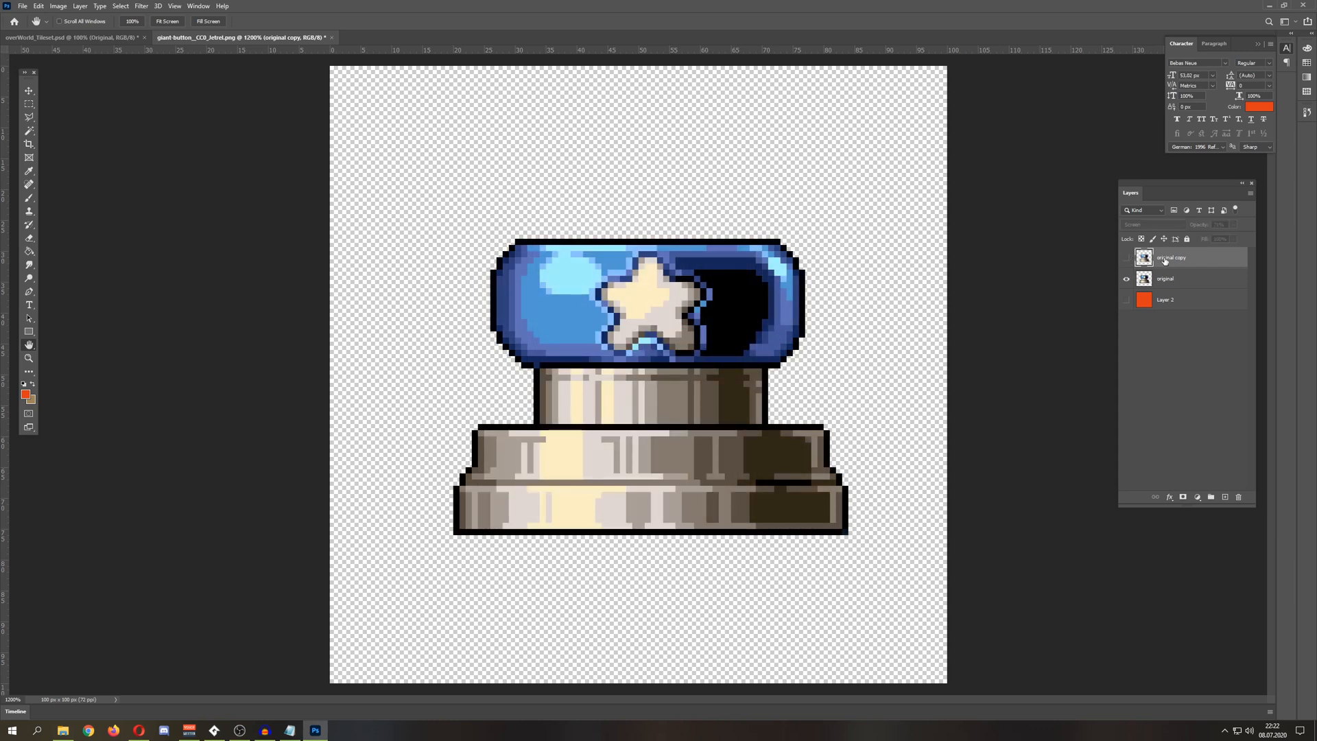
{"action": "right_click", "coordinate": [1165, 258]}
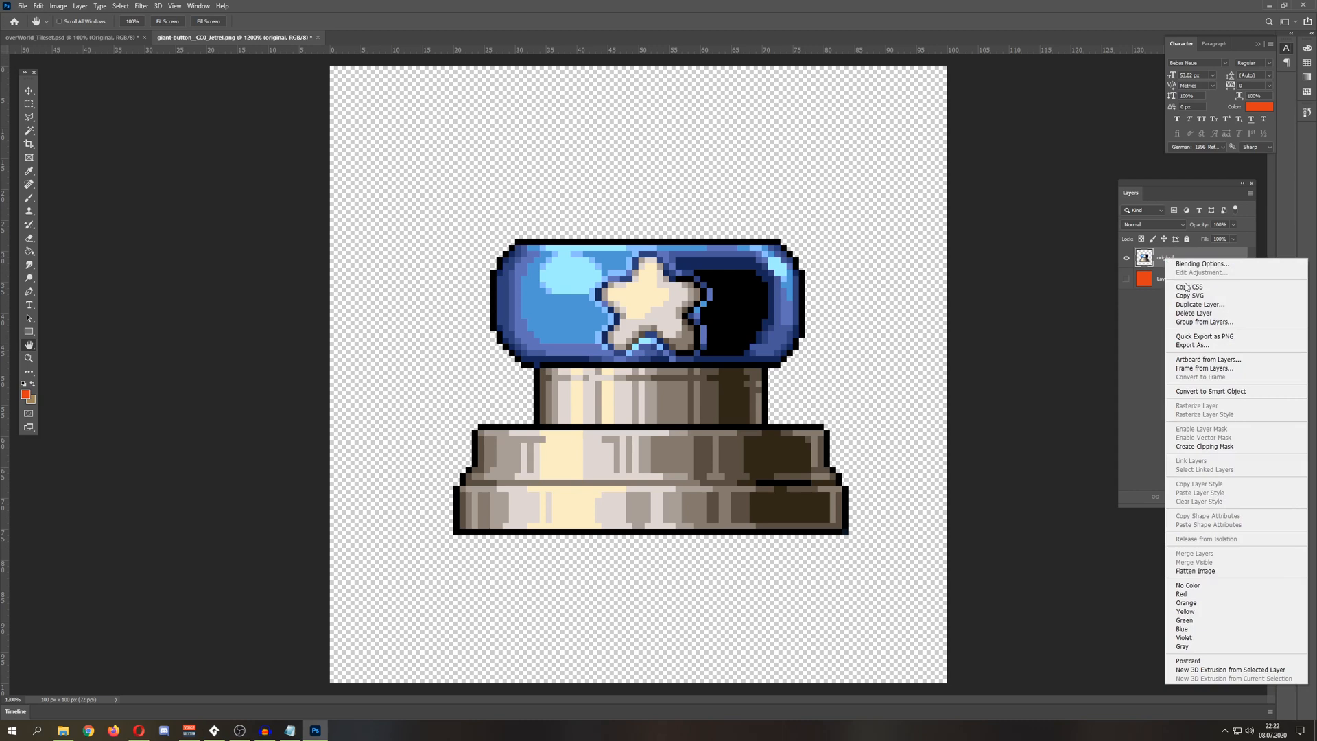
{"action": "left_click", "coordinate": [1199, 305]}
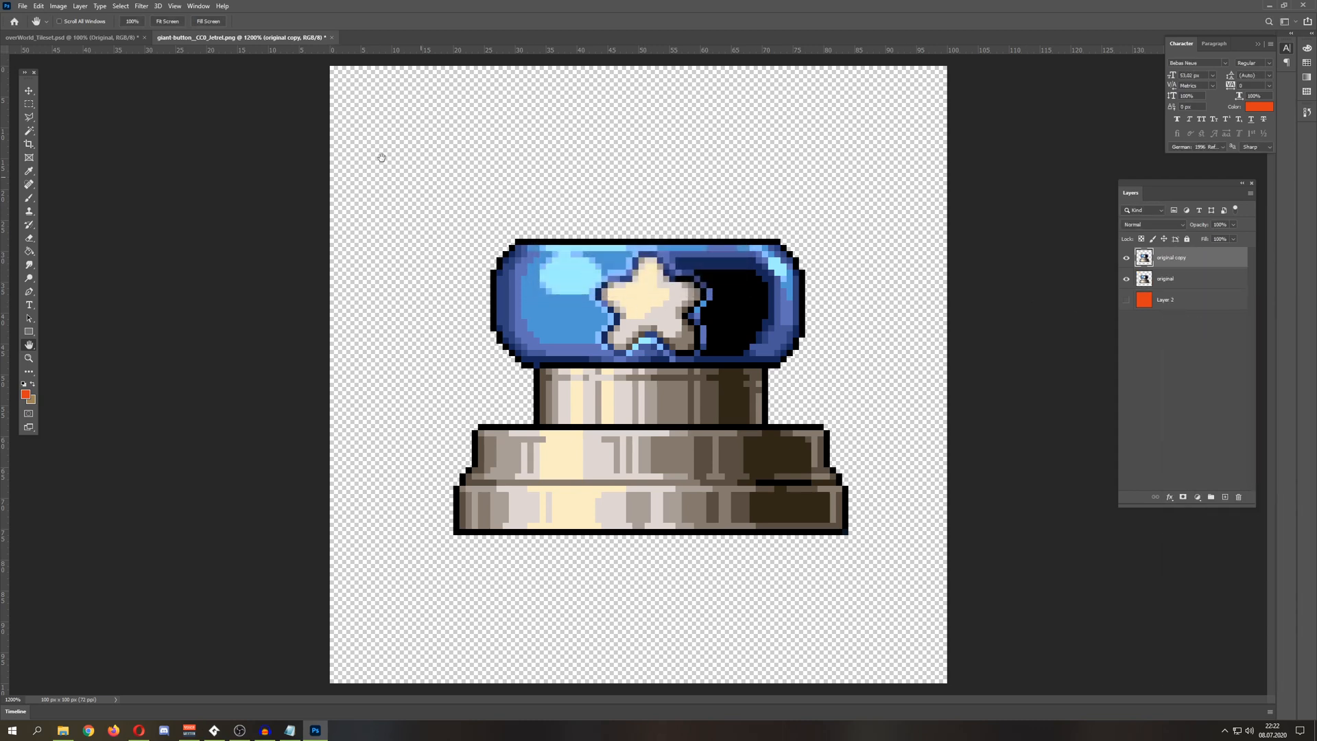
- Gaussian-blur the new copy and blend it over the button in Screen mode
{"action": "left_click", "coordinate": [140, 5]}
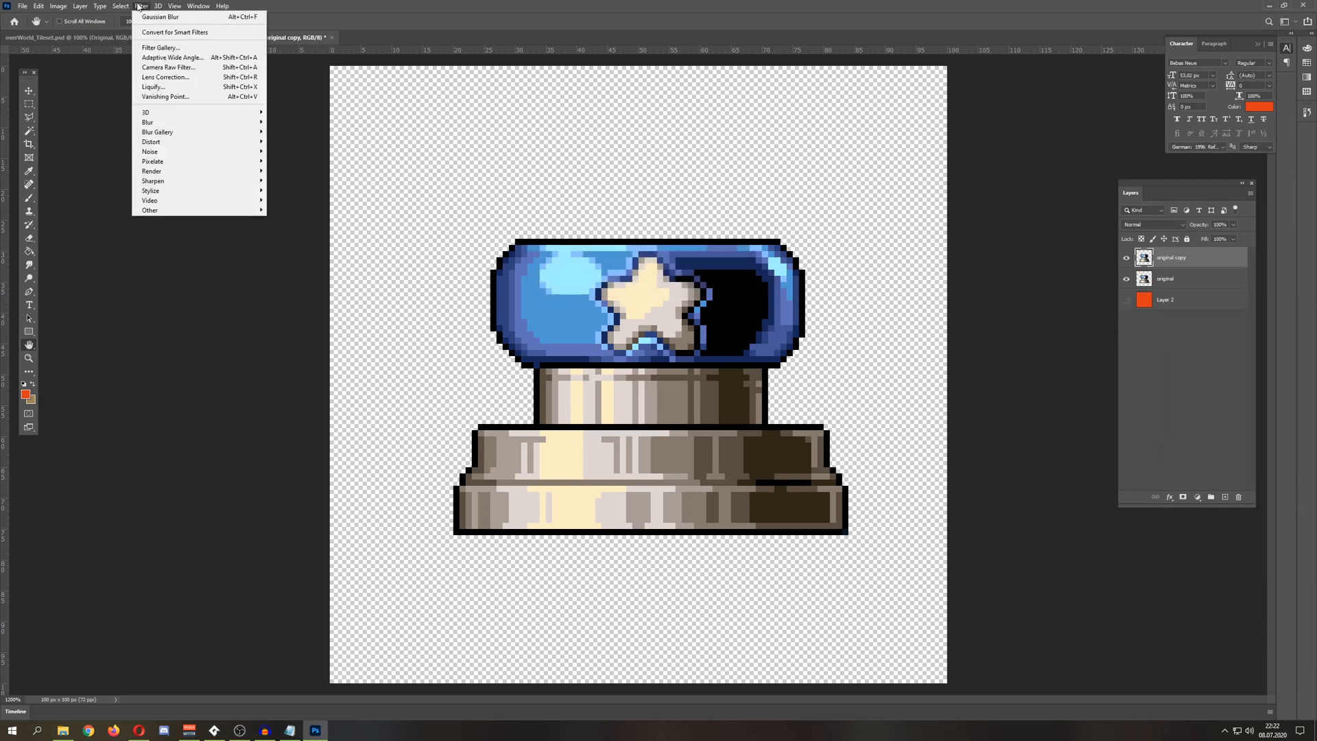
{"action": "left_click", "coordinate": [159, 17]}
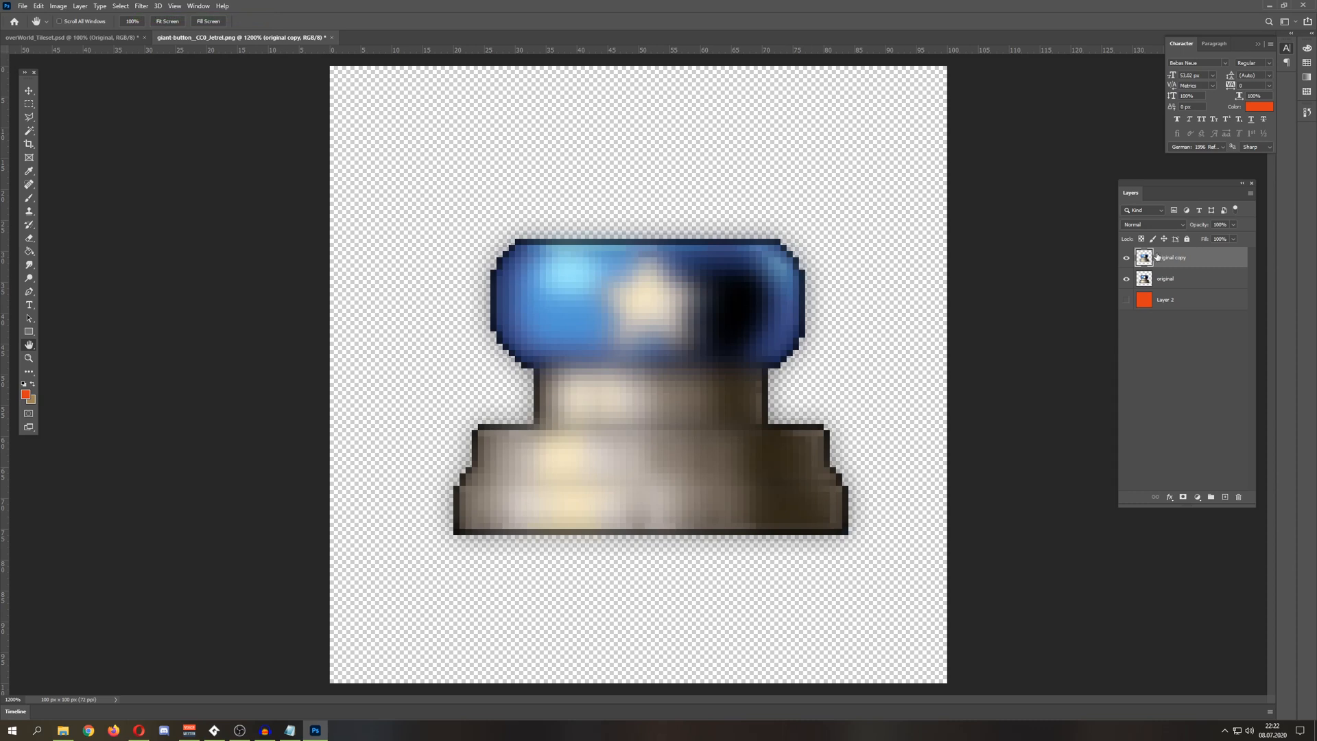
{"action": "left_click", "coordinate": [1153, 223]}
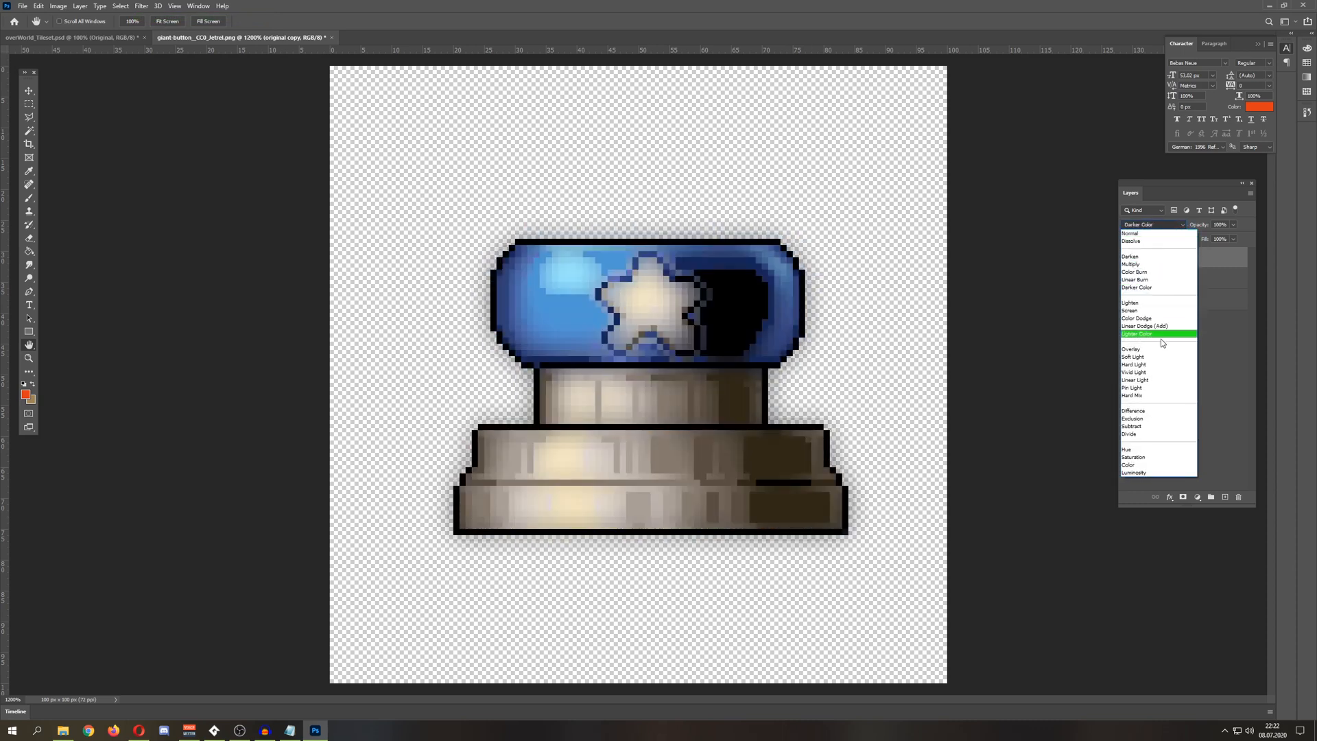
{"action": "left_click", "coordinate": [1131, 310]}
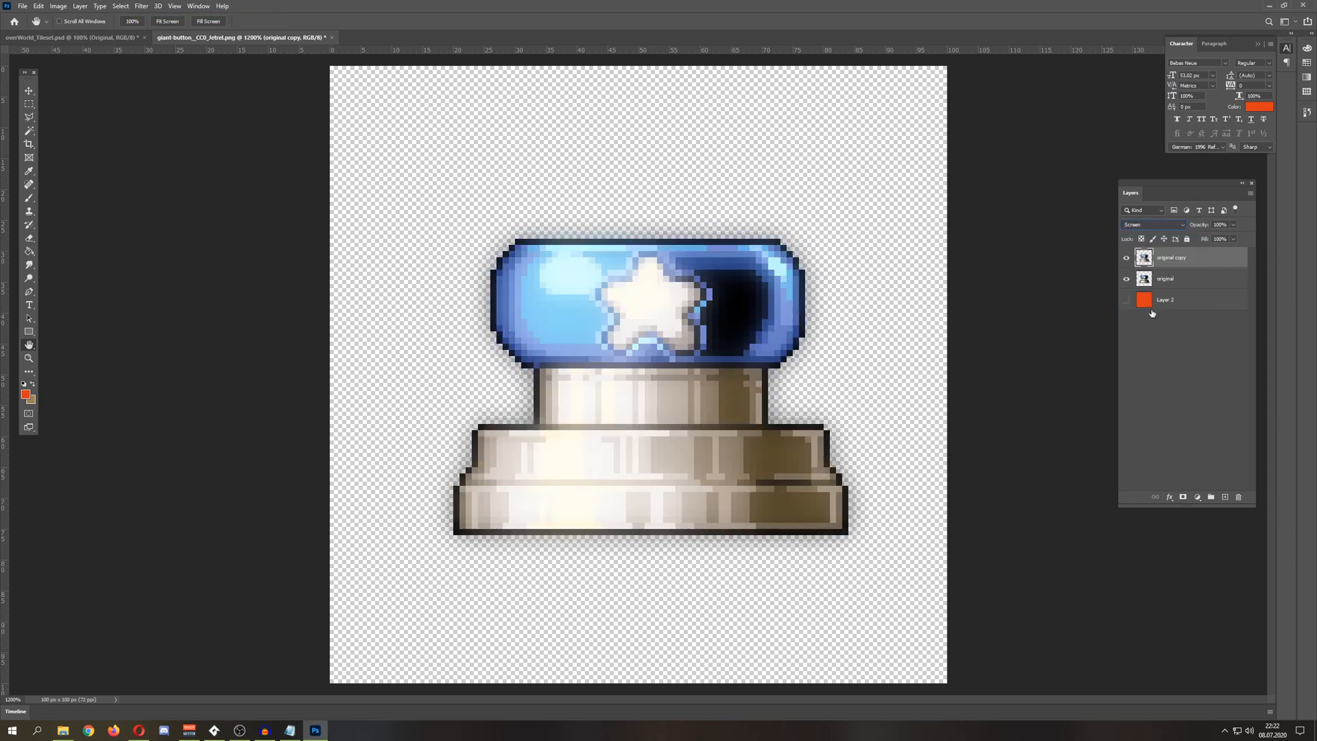
{"action": "left_click", "coordinate": [1216, 224]}
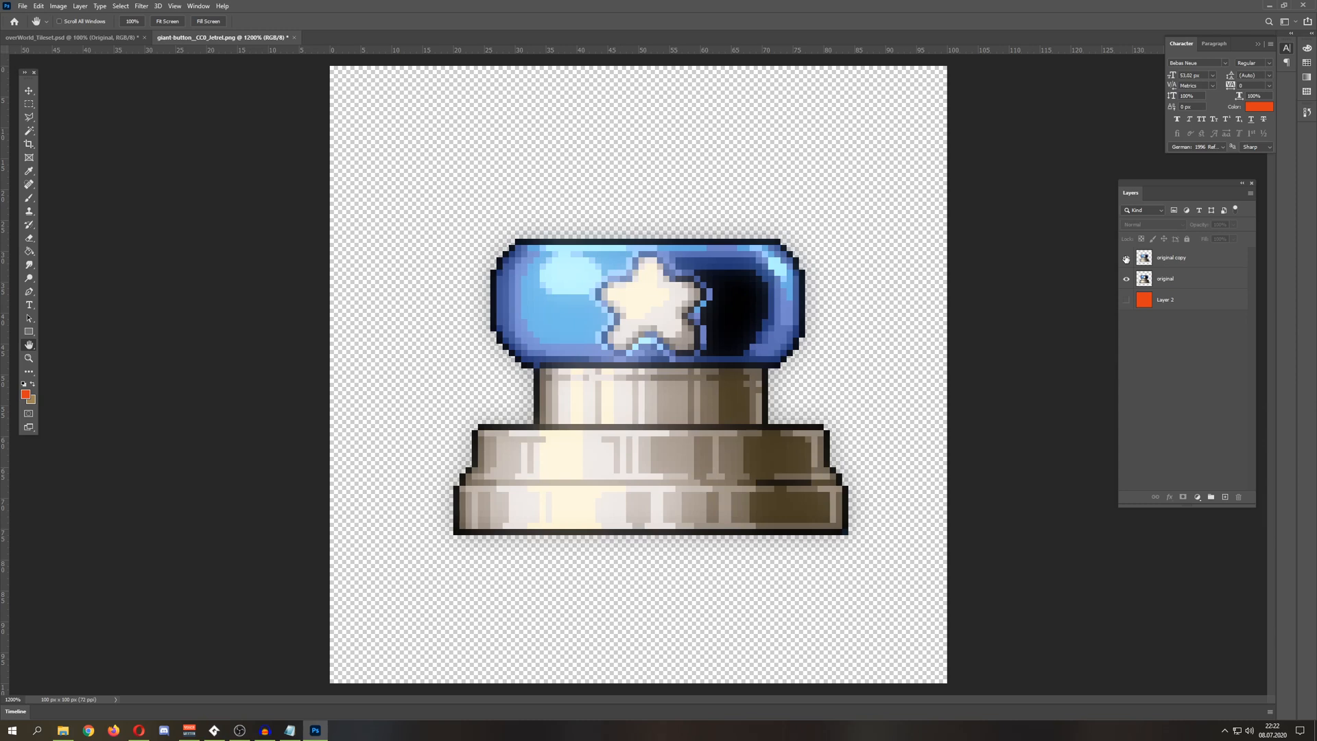
{"action": "mouse_move", "coordinate": [1124, 257]}
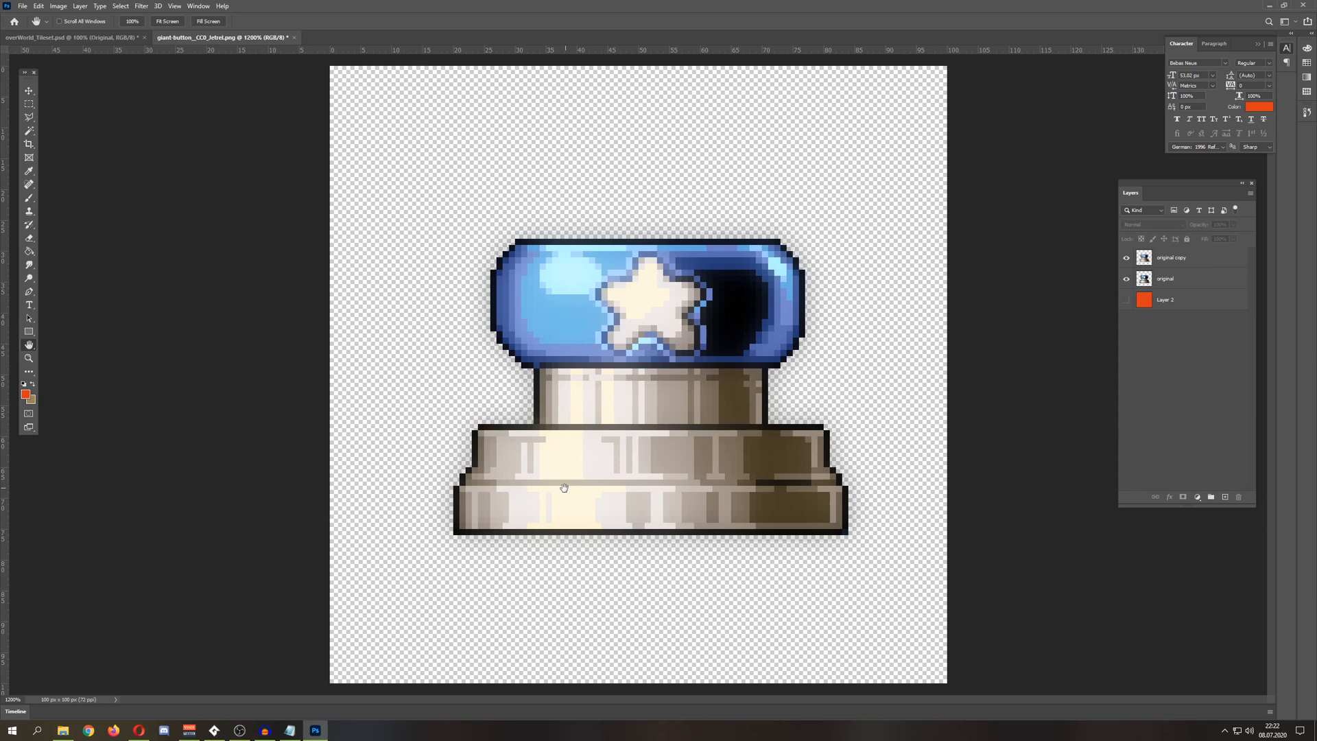
{"action": "mouse_move", "coordinate": [507, 496]}
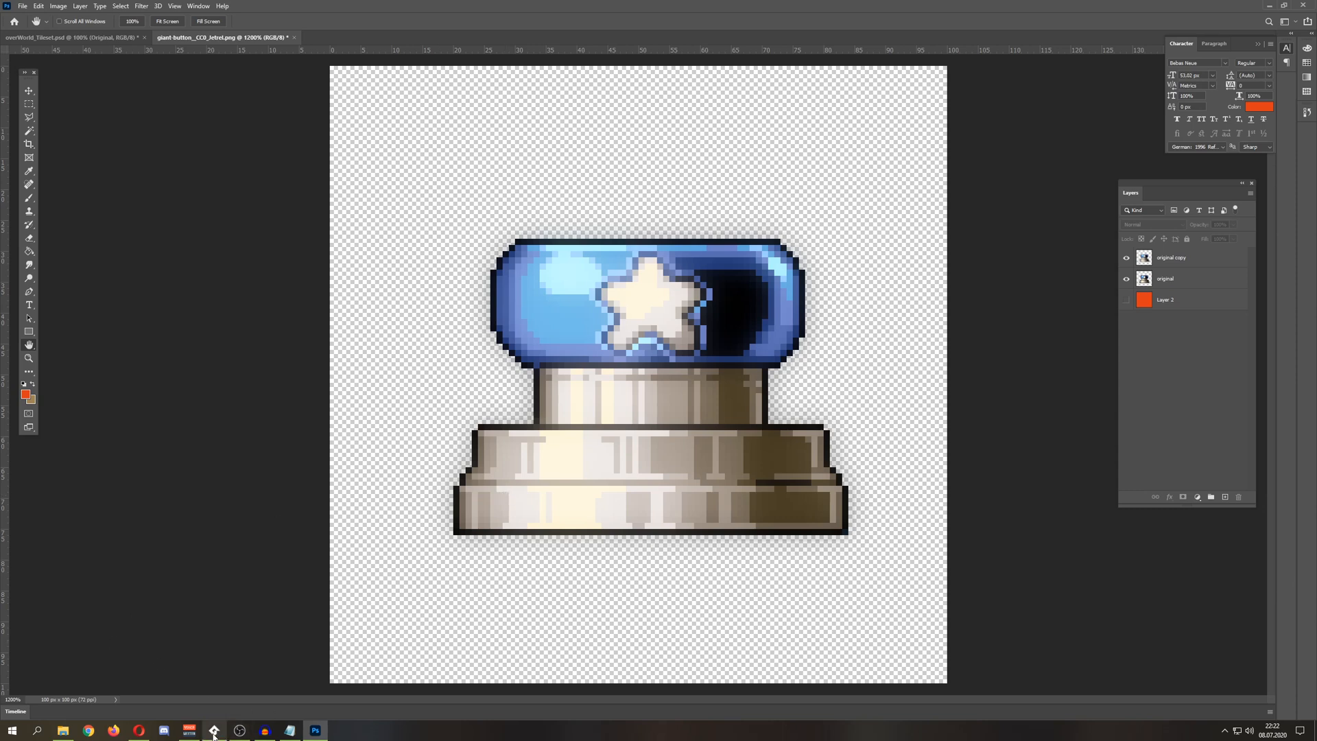
{"action": "mouse_move", "coordinate": [214, 205]}
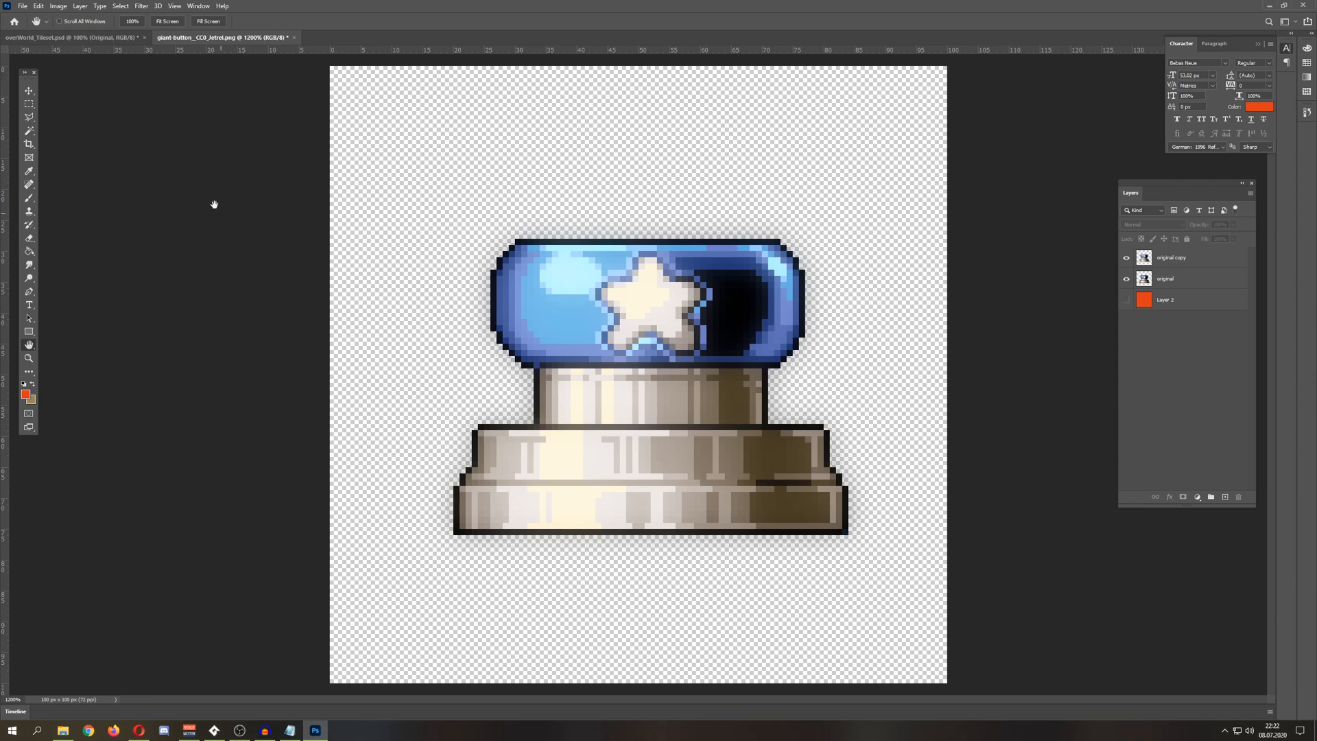
{"action": "left_click", "coordinate": [67, 37]}
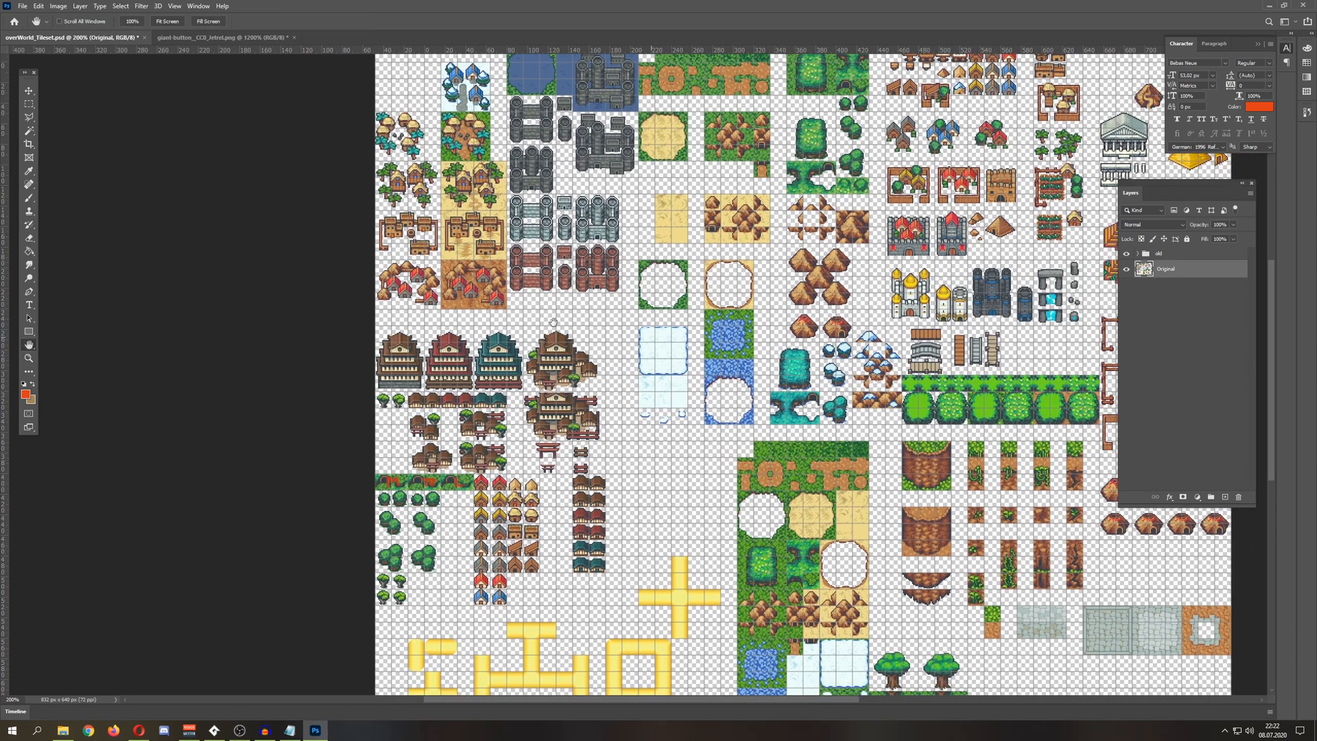
- Scroll across room_Start's overworld map in the Room Editor
{"action": "scroll", "scroll_direction": "right", "scroll_amount": 3}
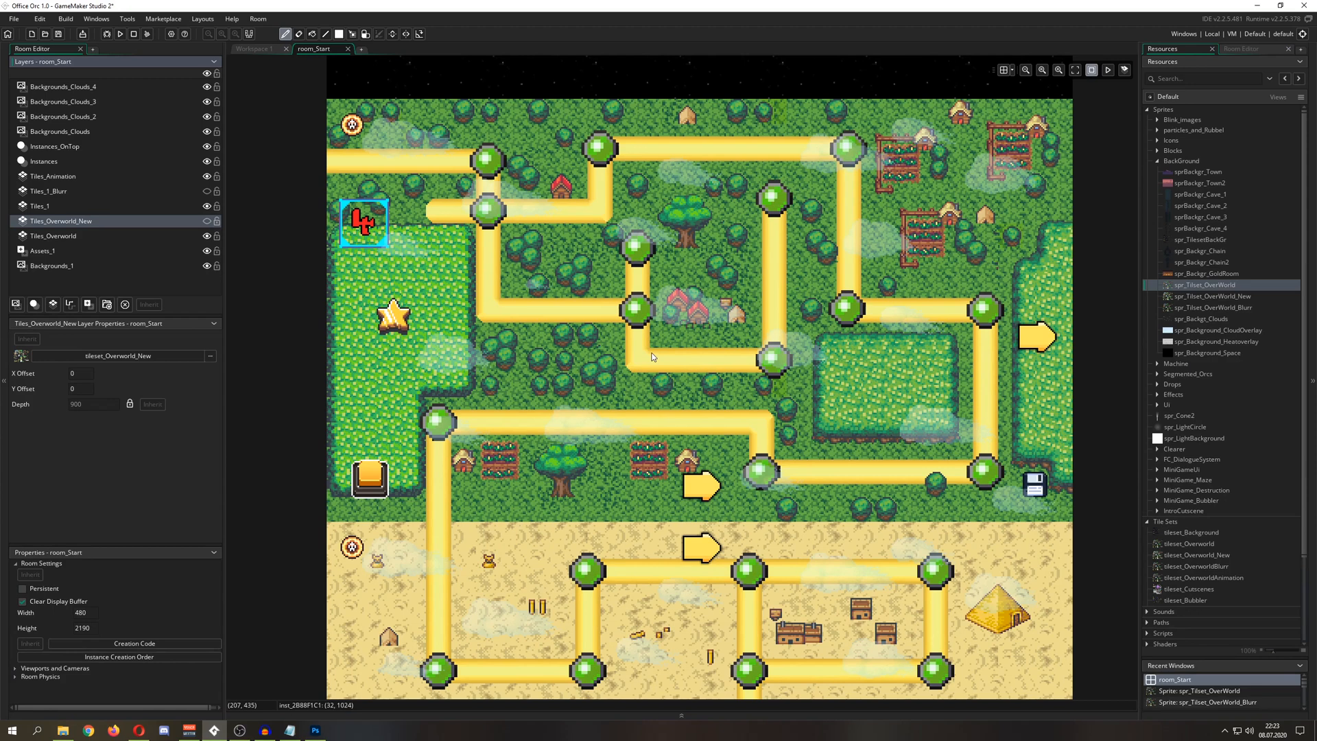
{"action": "mouse_move", "coordinate": [386, 339]}
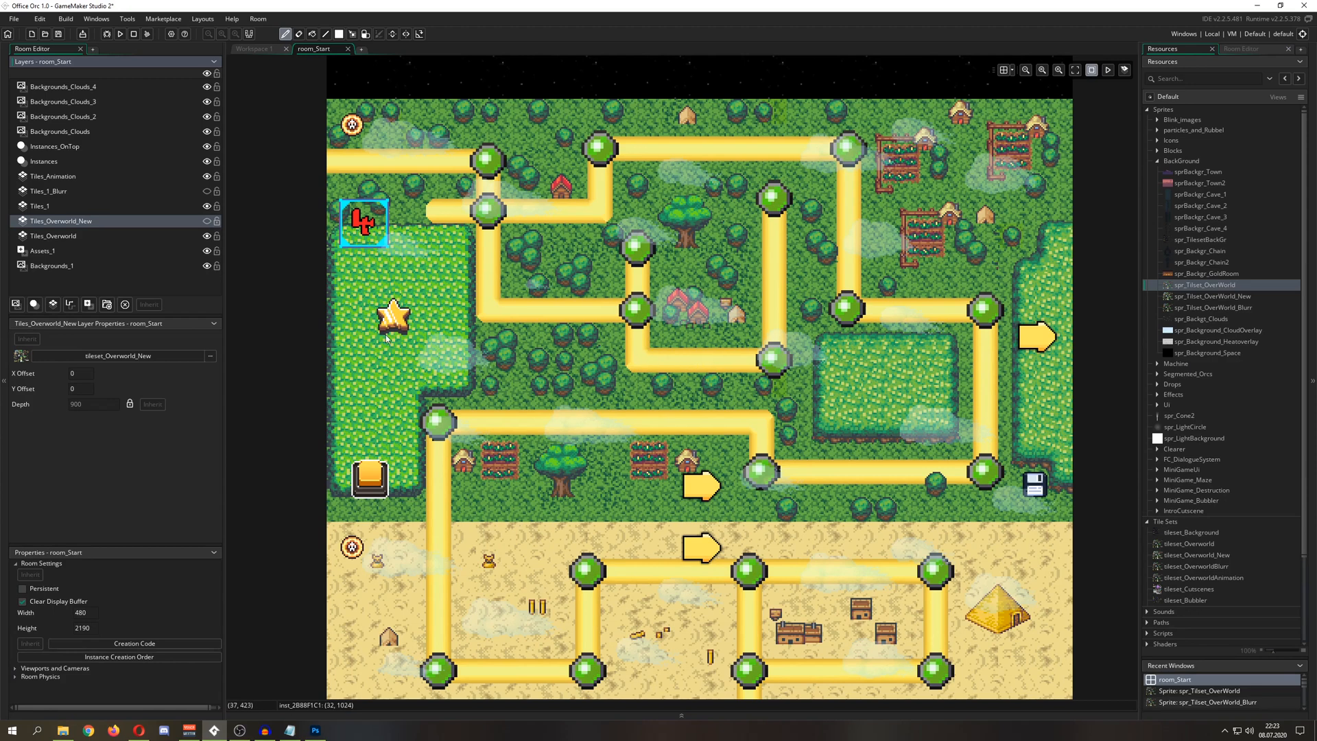
- Duplicate the tileset's Original layer, creating 'Original copy' above it
{"action": "left_click", "coordinate": [315, 730]}
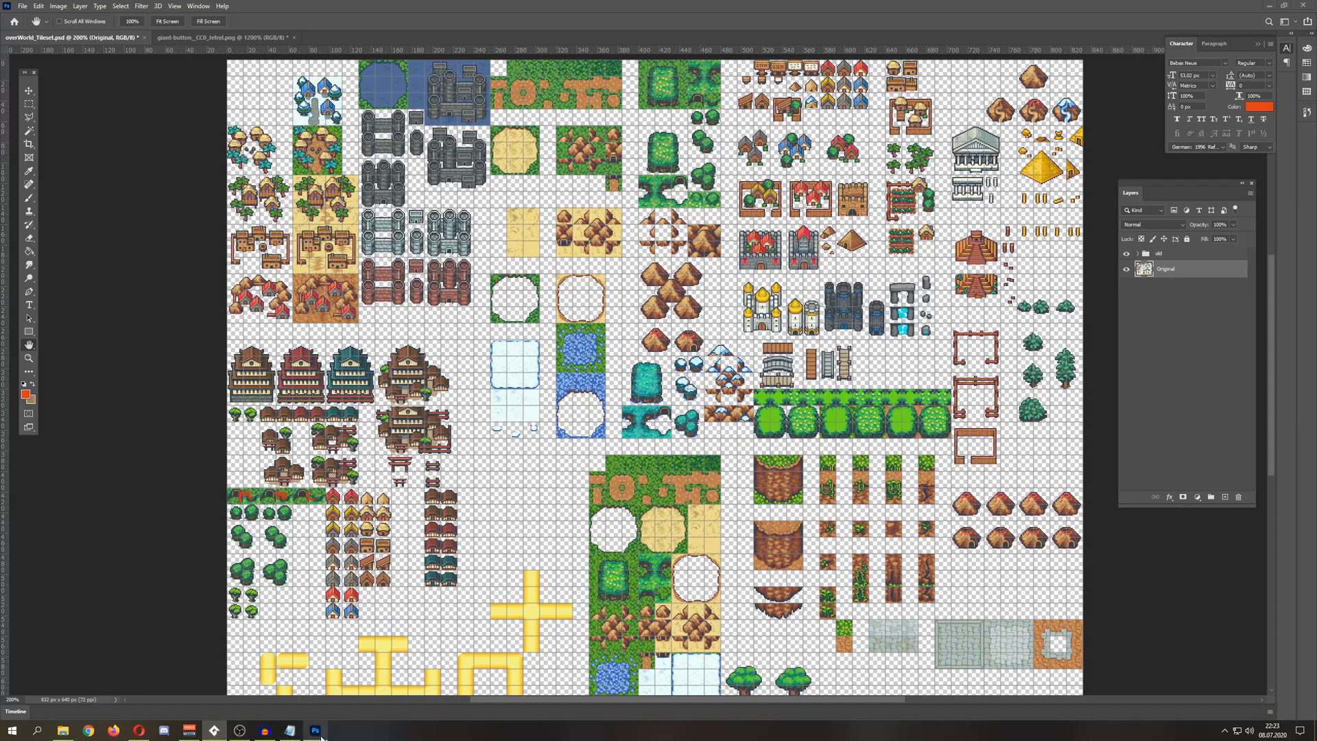
{"action": "right_click", "coordinate": [1166, 267]}
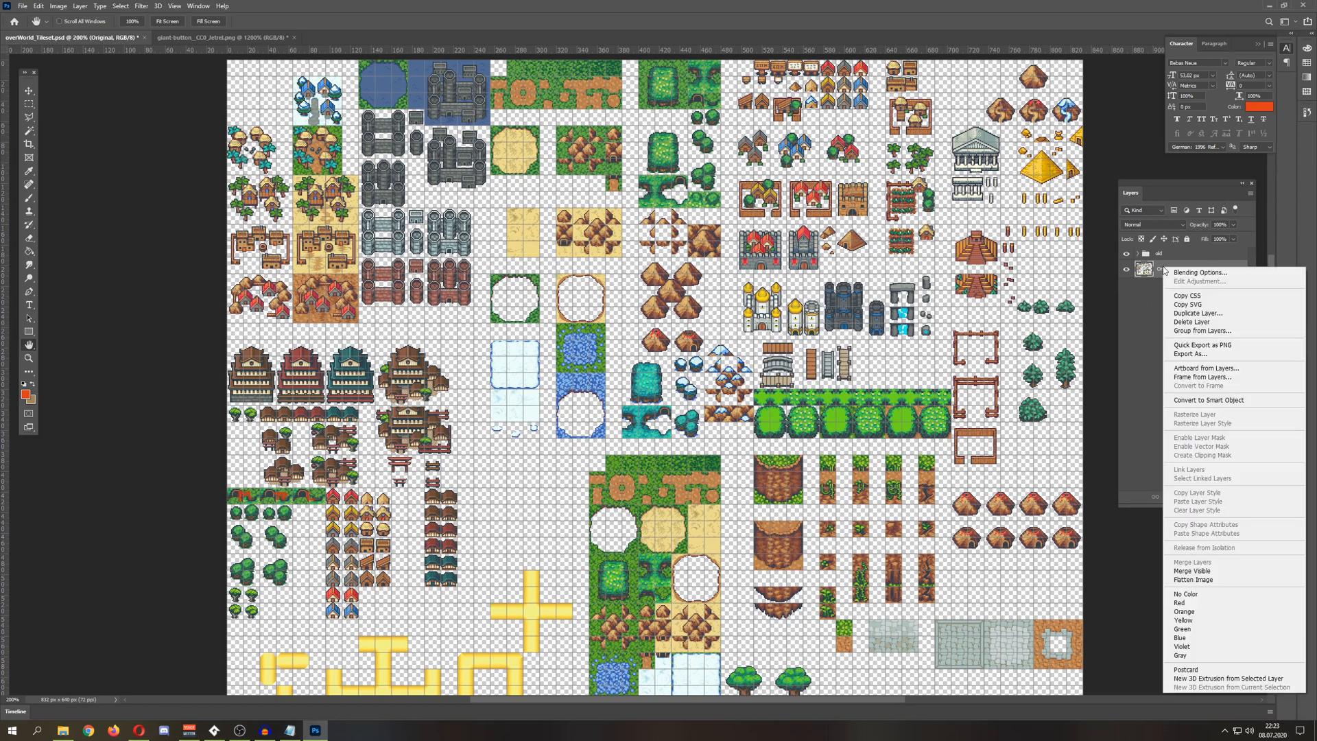
{"action": "left_click", "coordinate": [1196, 312]}
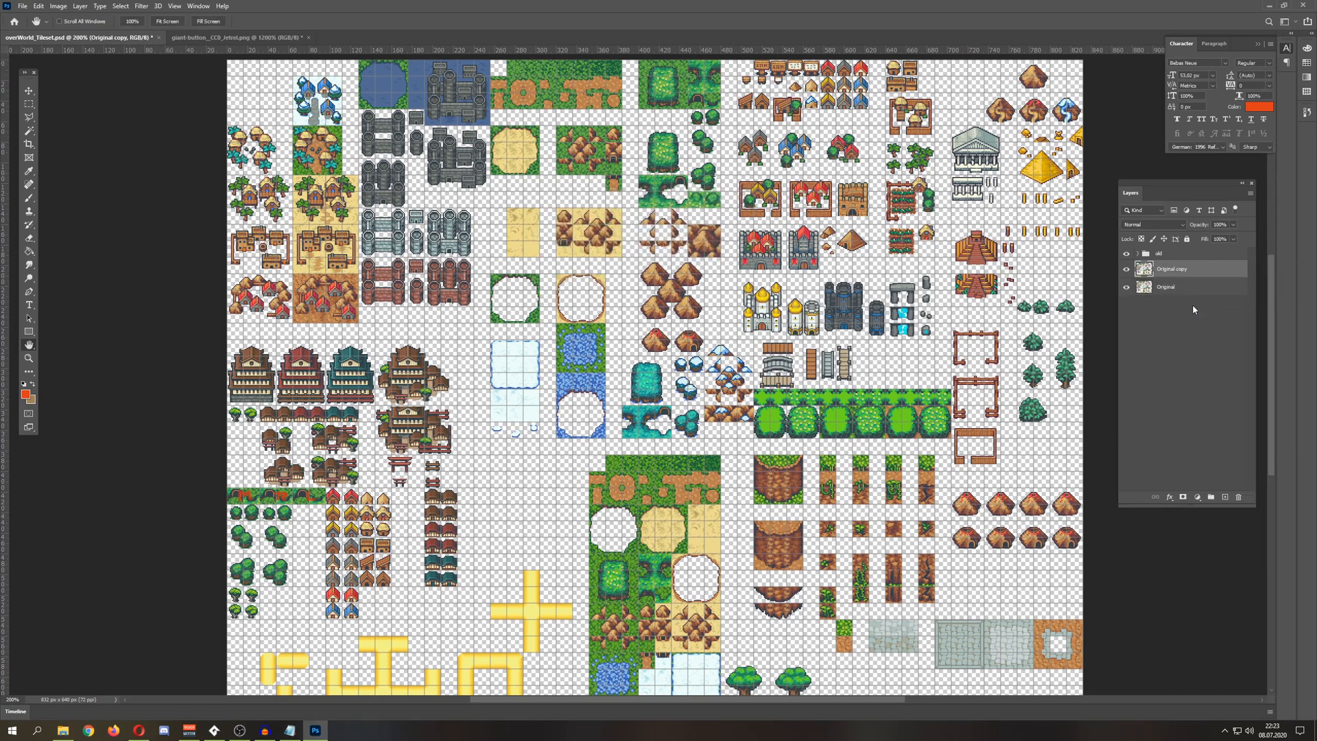
{"action": "left_click", "coordinate": [140, 5]}
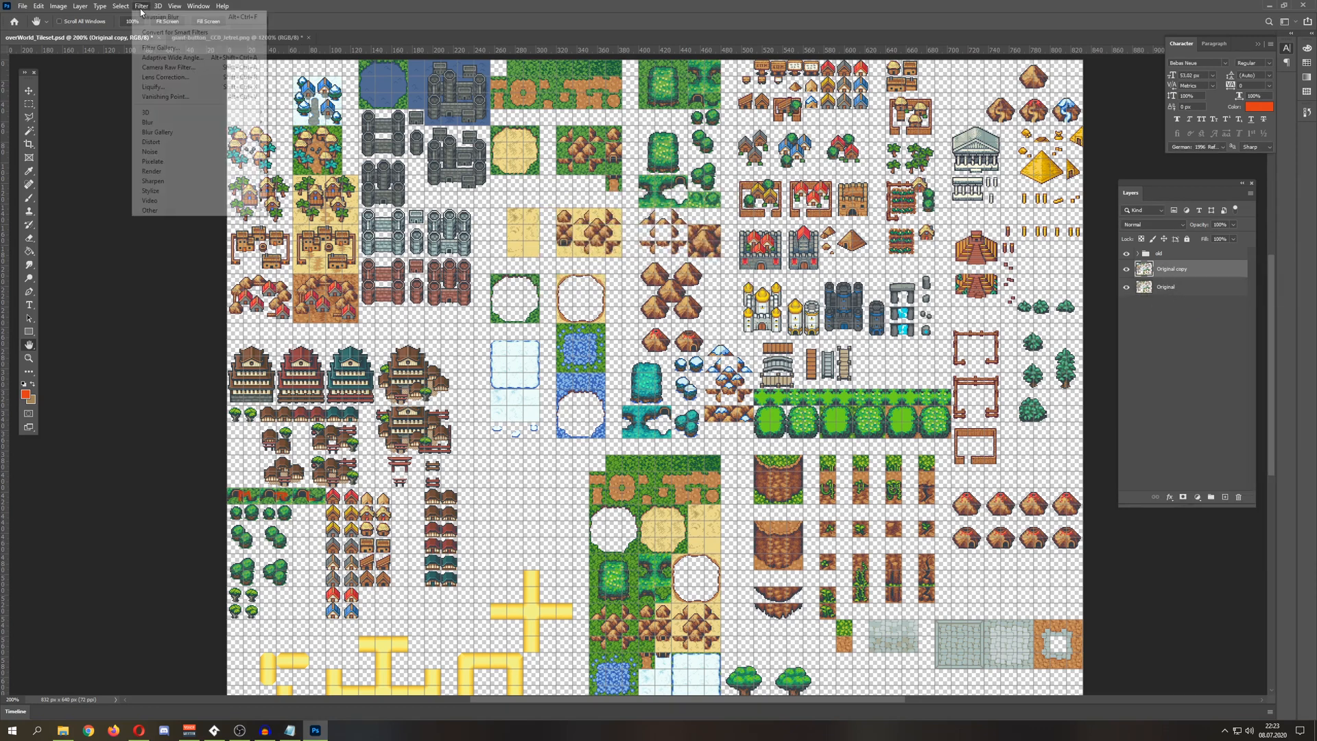
{"action": "mouse_move", "coordinate": [159, 17]}
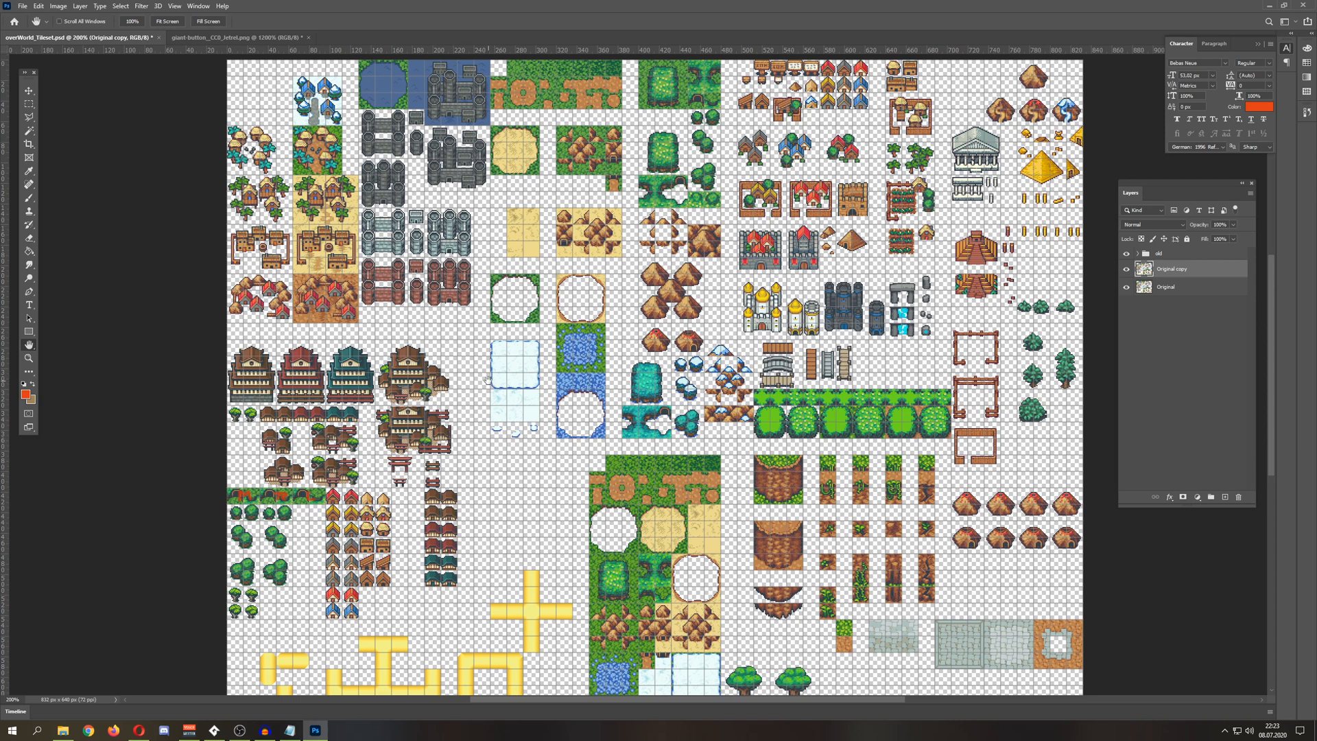
{"action": "mouse_move", "coordinate": [536, 401]}
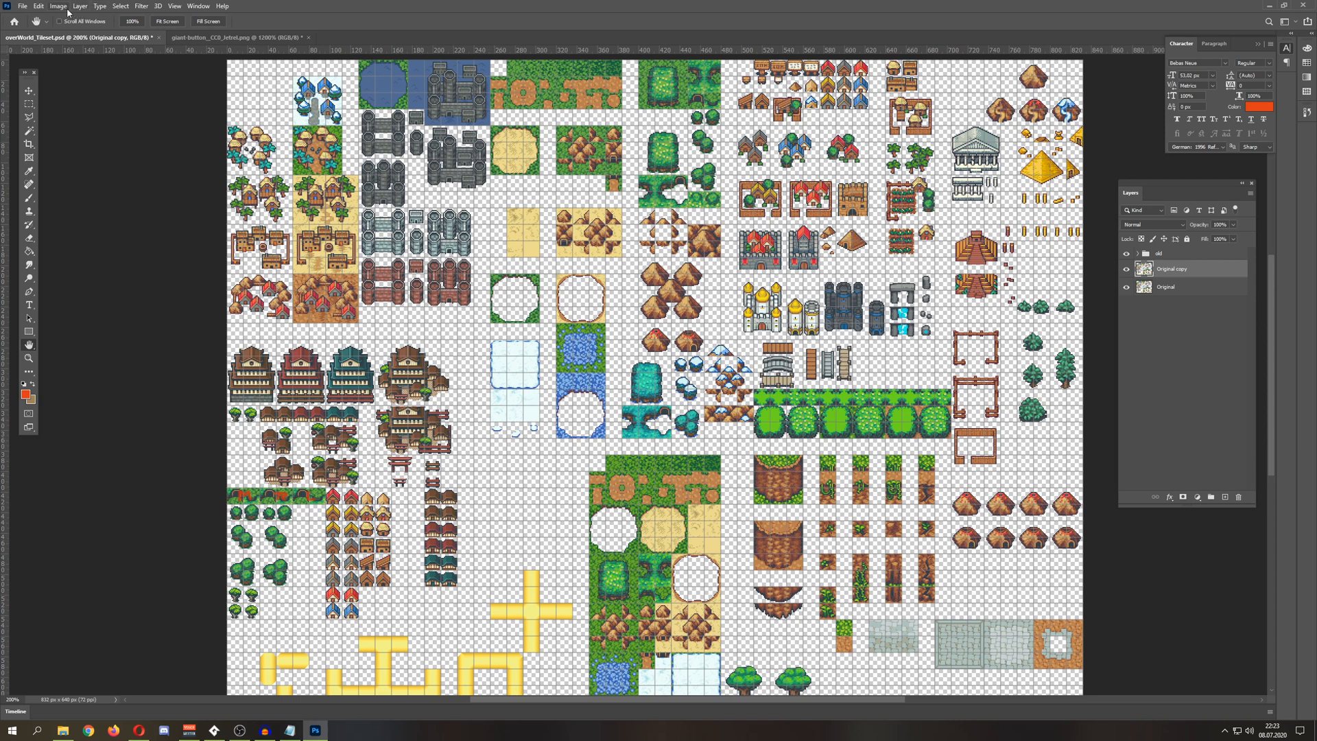
- Apply Hue/Saturation to Original copy, settling on a modest saturation boost
{"action": "left_click", "coordinate": [57, 5]}
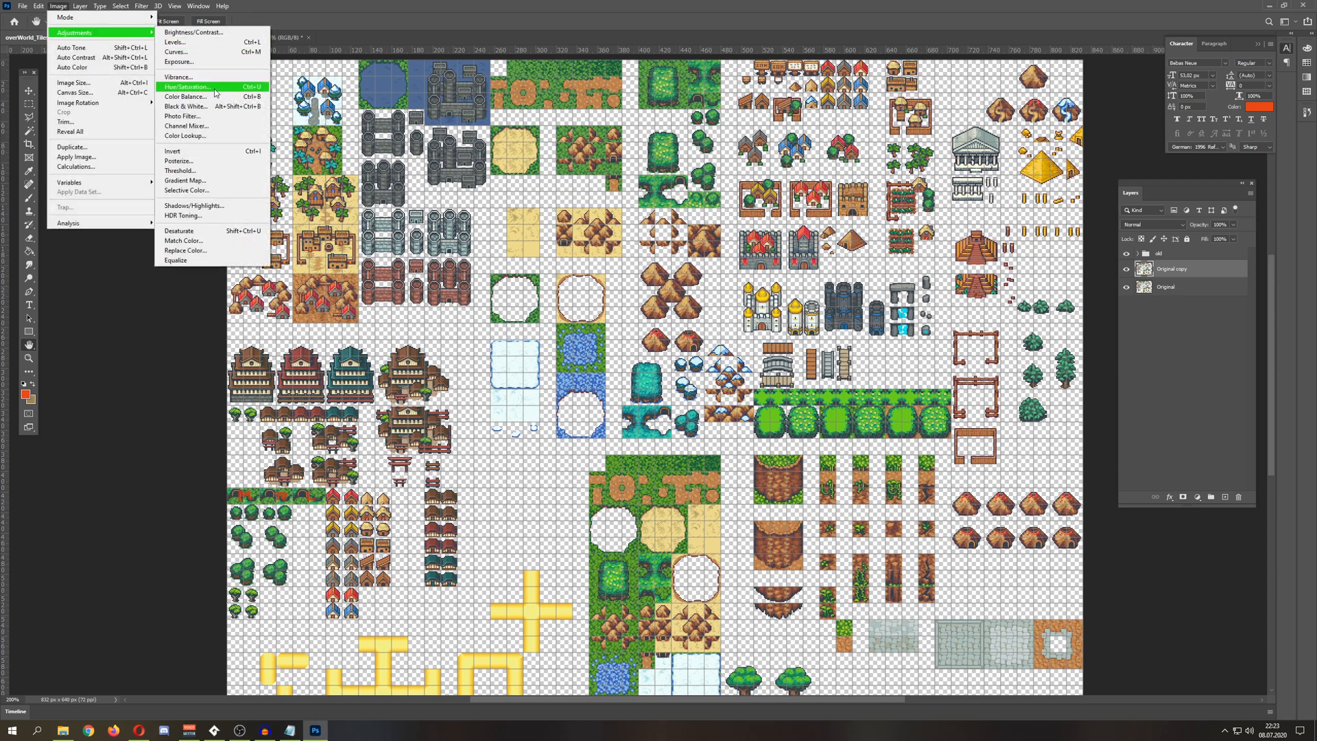
{"action": "left_click", "coordinate": [188, 86]}
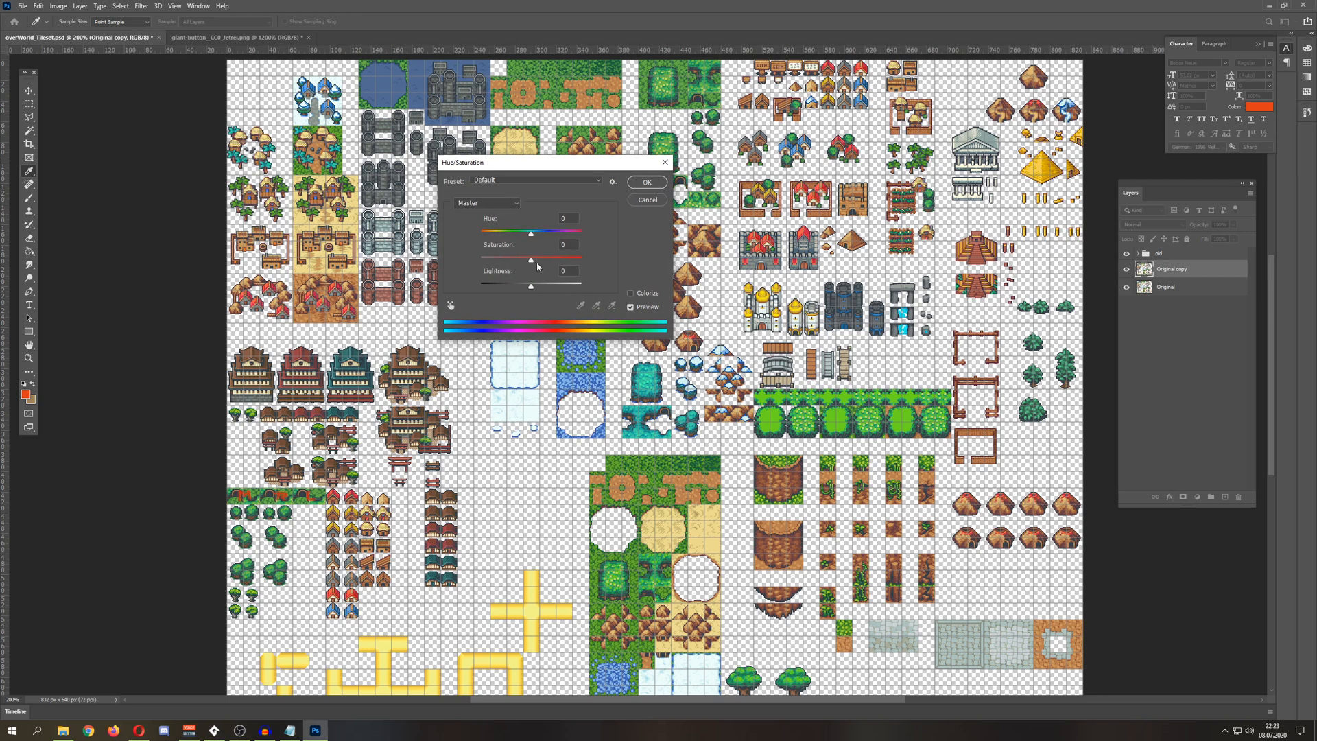
{"action": "left_click_drag", "start_coordinate": [530, 259], "coordinate": [561, 259]}
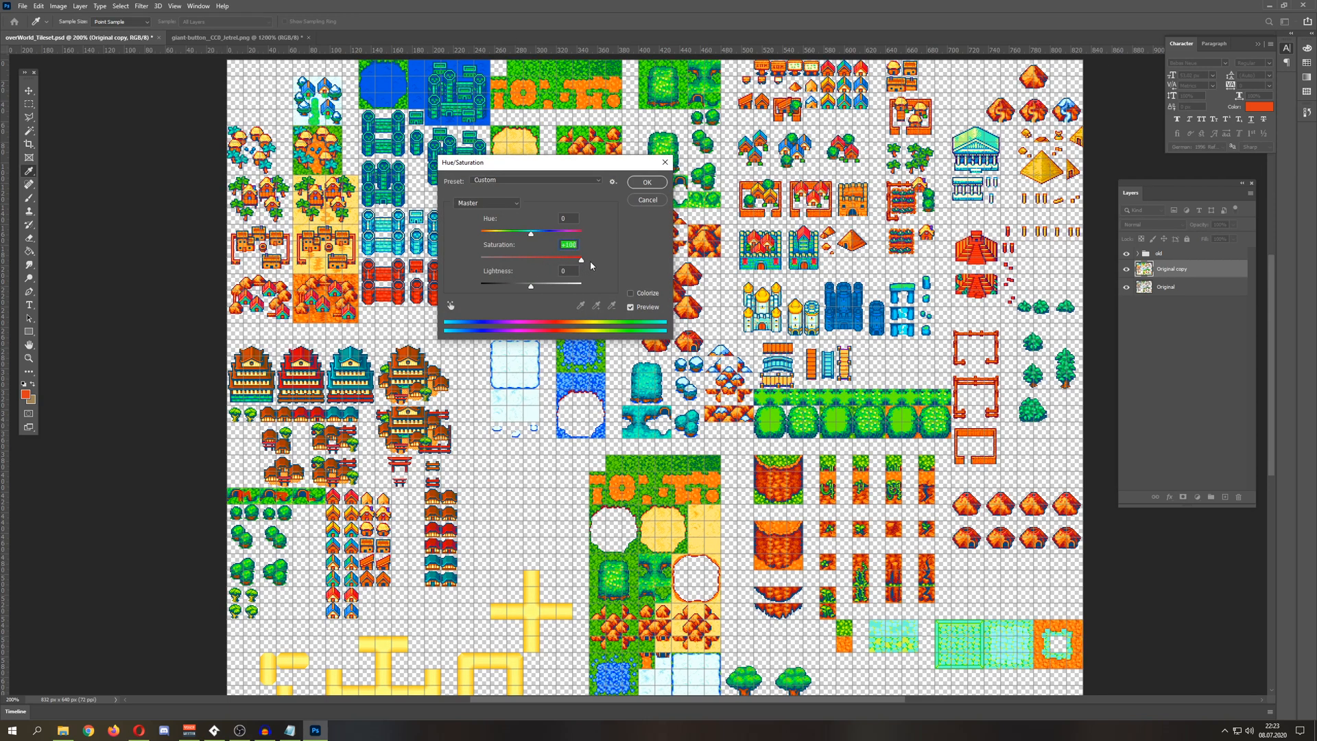
{"action": "left_click_drag", "start_coordinate": [554, 162], "coordinate": [550, 343]}
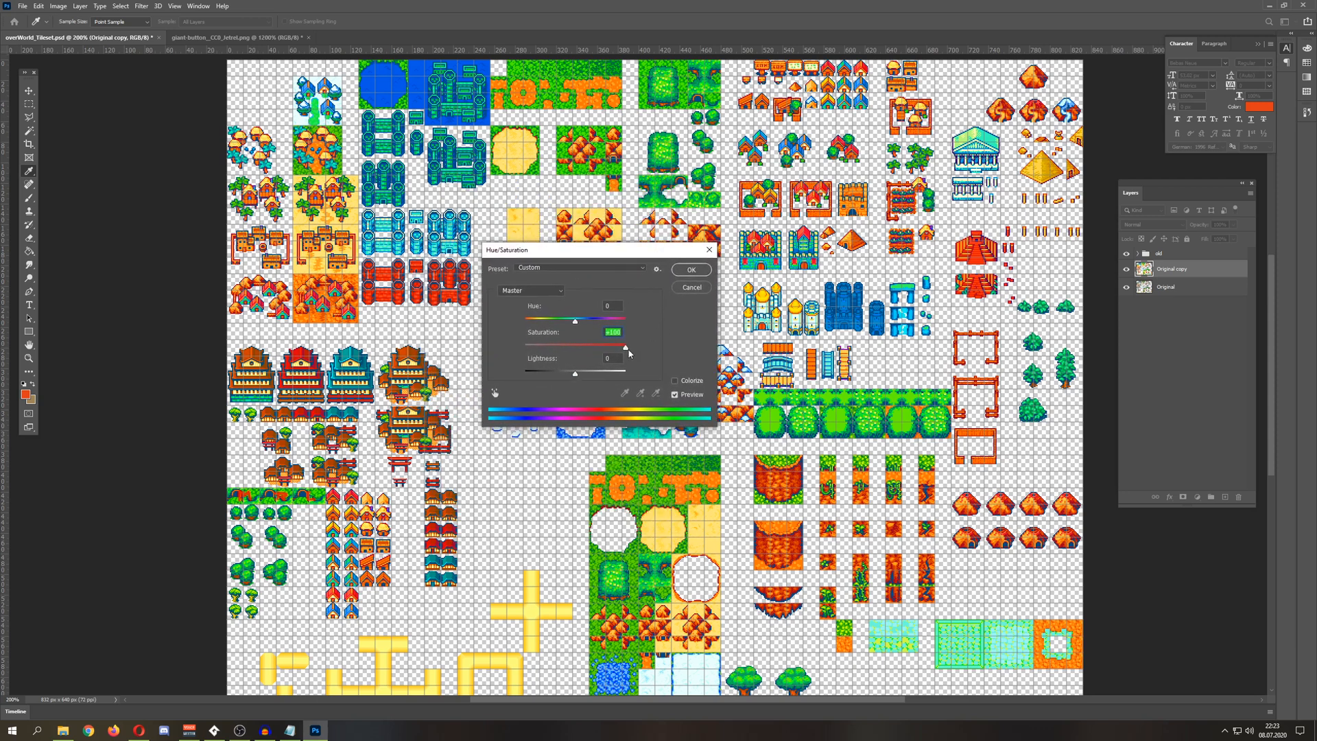
{"action": "left_click_drag", "start_coordinate": [628, 345], "coordinate": [589, 345]}
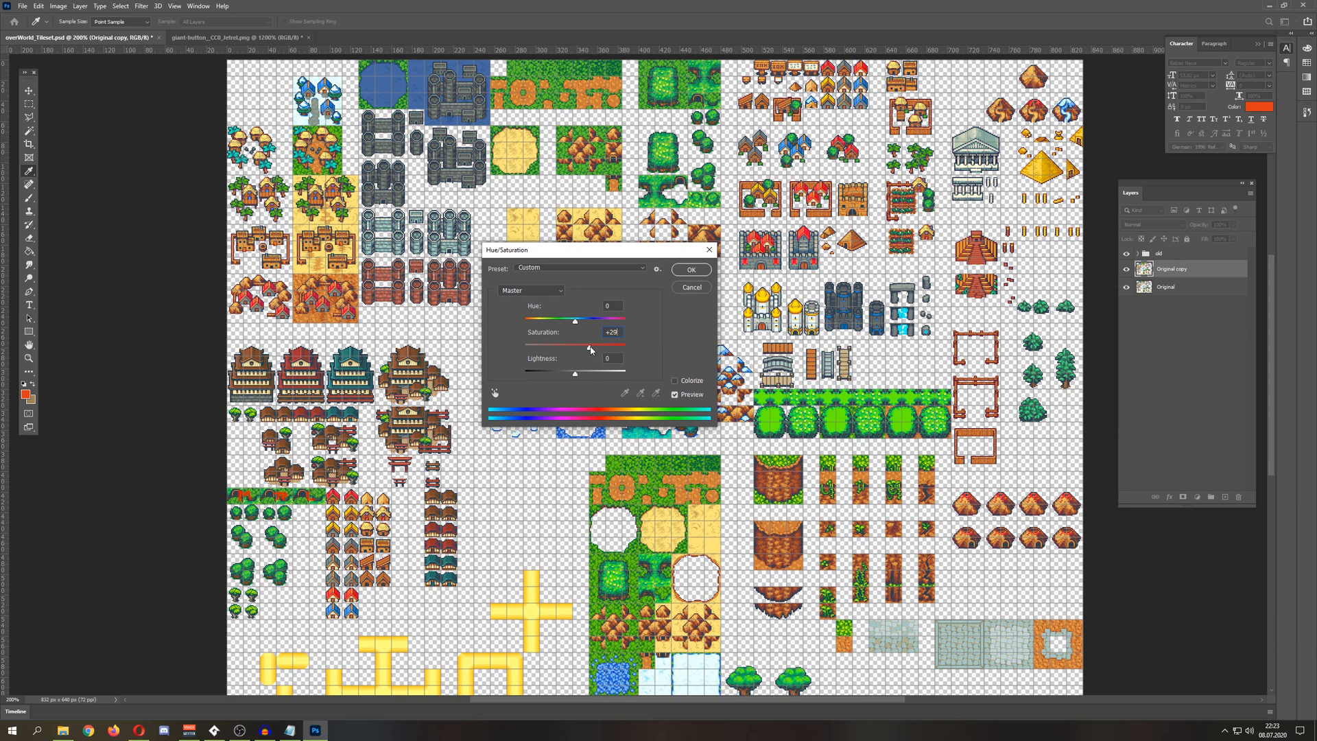
{"action": "left_click_drag", "start_coordinate": [593, 344], "coordinate": [596, 344]}
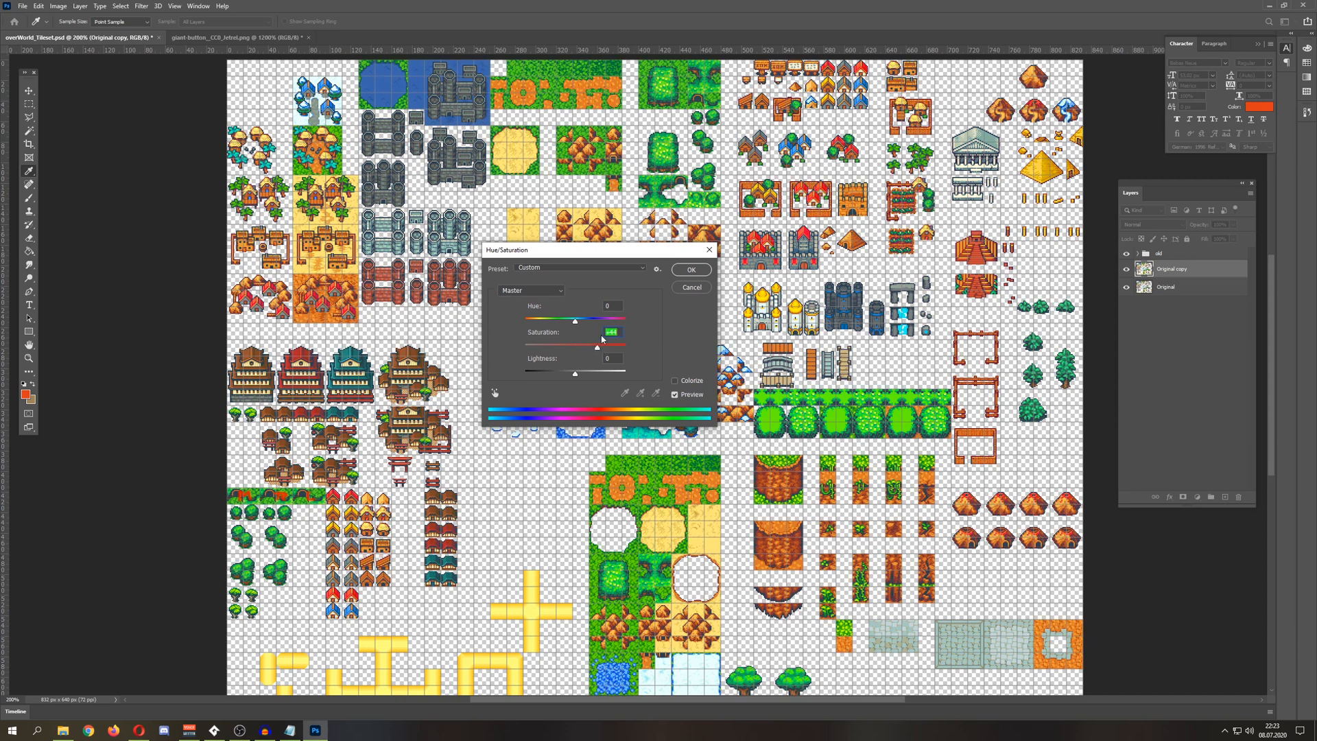
{"action": "left_click_drag", "start_coordinate": [574, 346], "coordinate": [583, 346]}
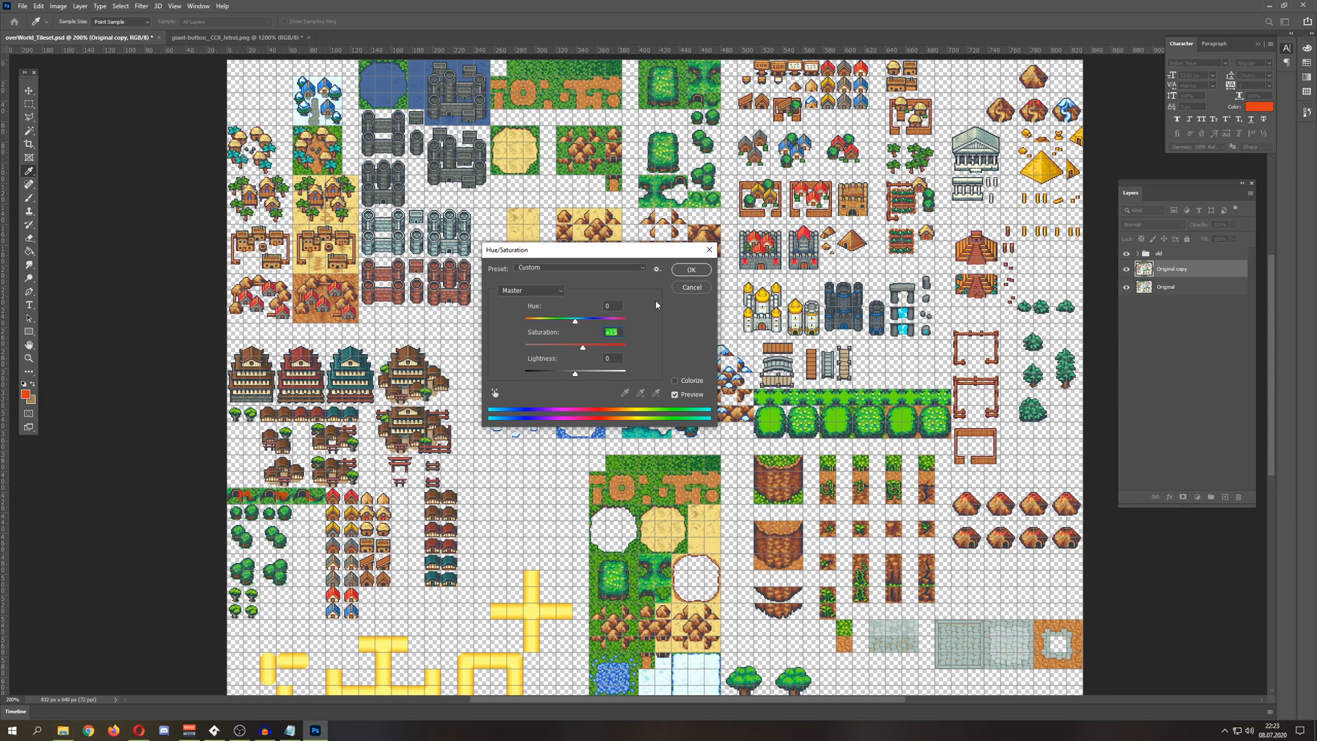
{"action": "left_click", "coordinate": [689, 270]}
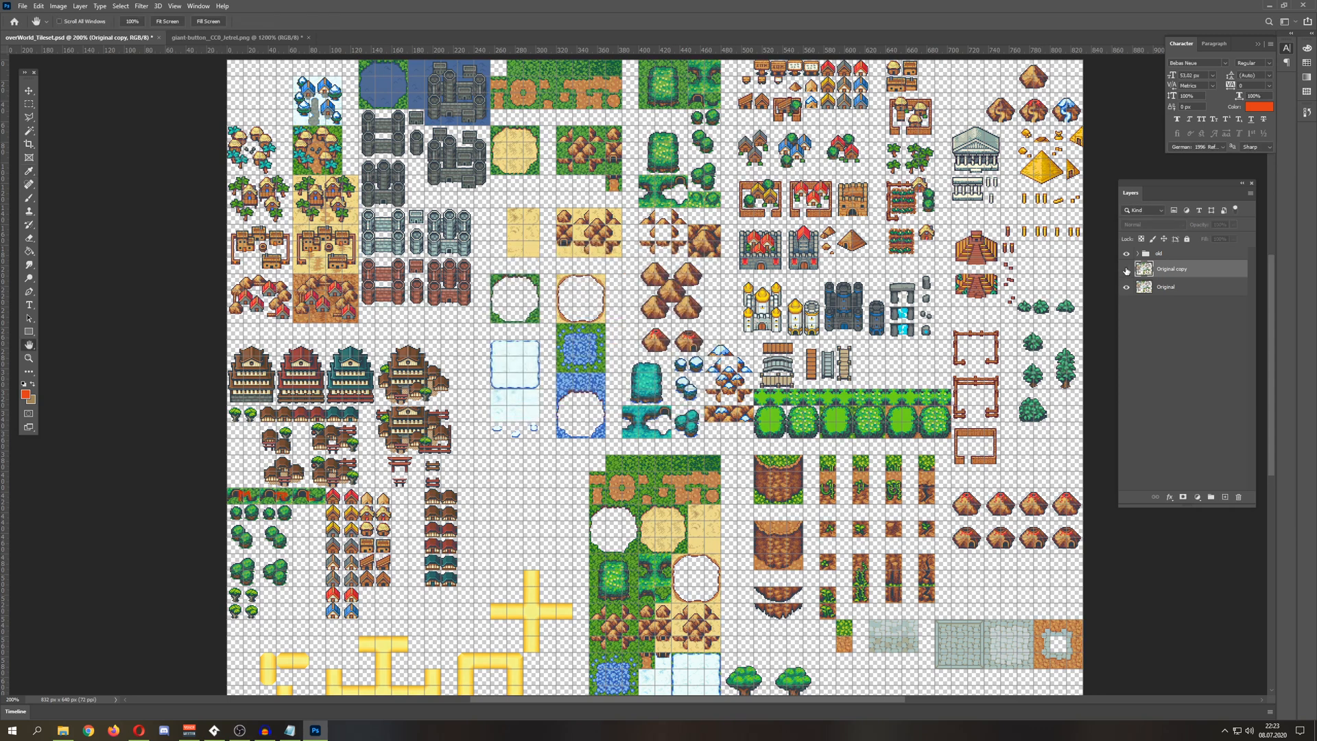
- Apply a heavy Gaussian Blur to the saturated Original copy layer
{"action": "left_click", "coordinate": [1124, 271]}
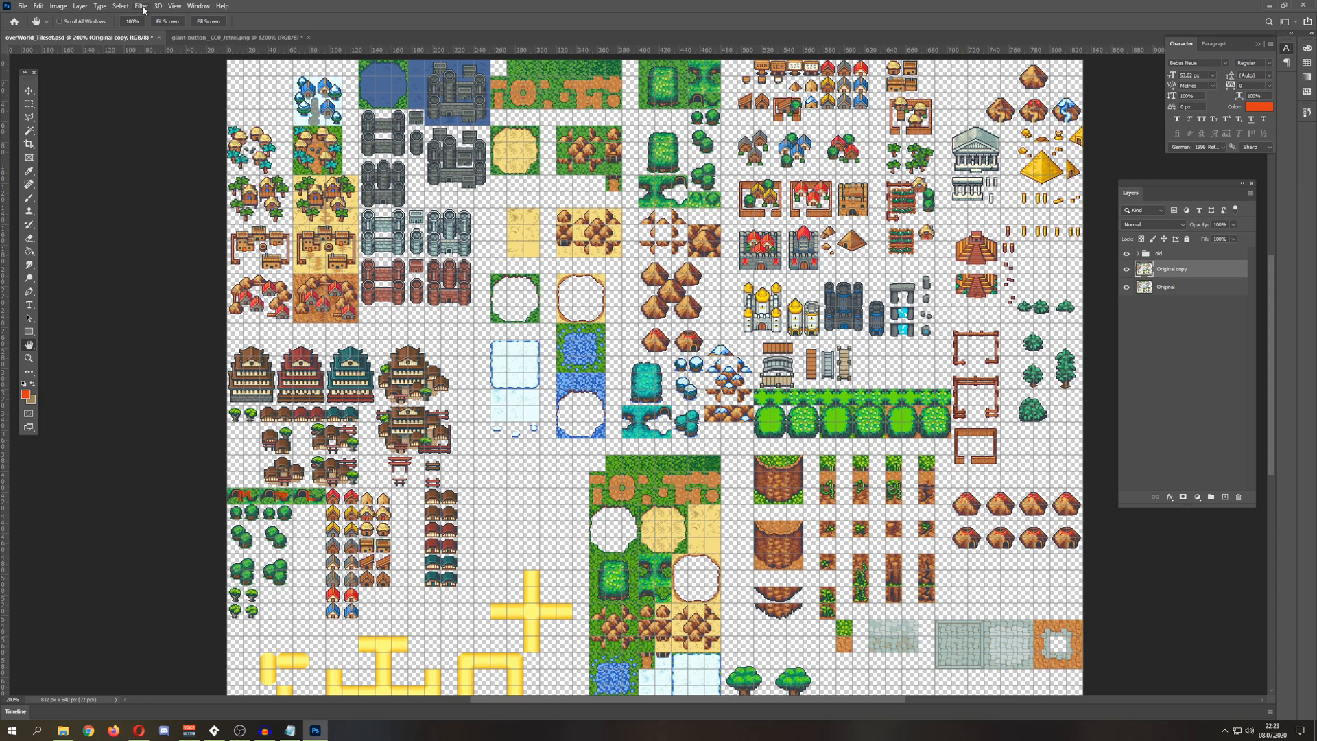
{"action": "left_click", "coordinate": [139, 5]}
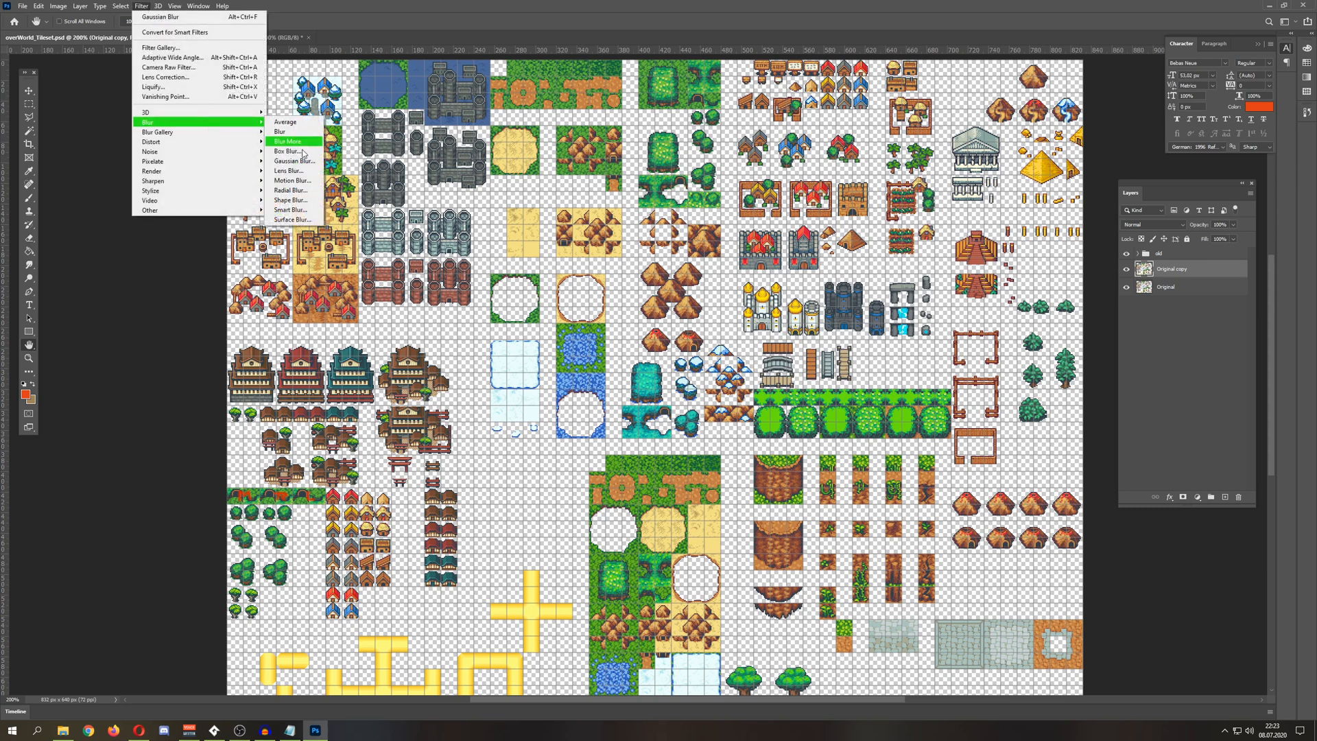
{"action": "left_click", "coordinate": [292, 161]}
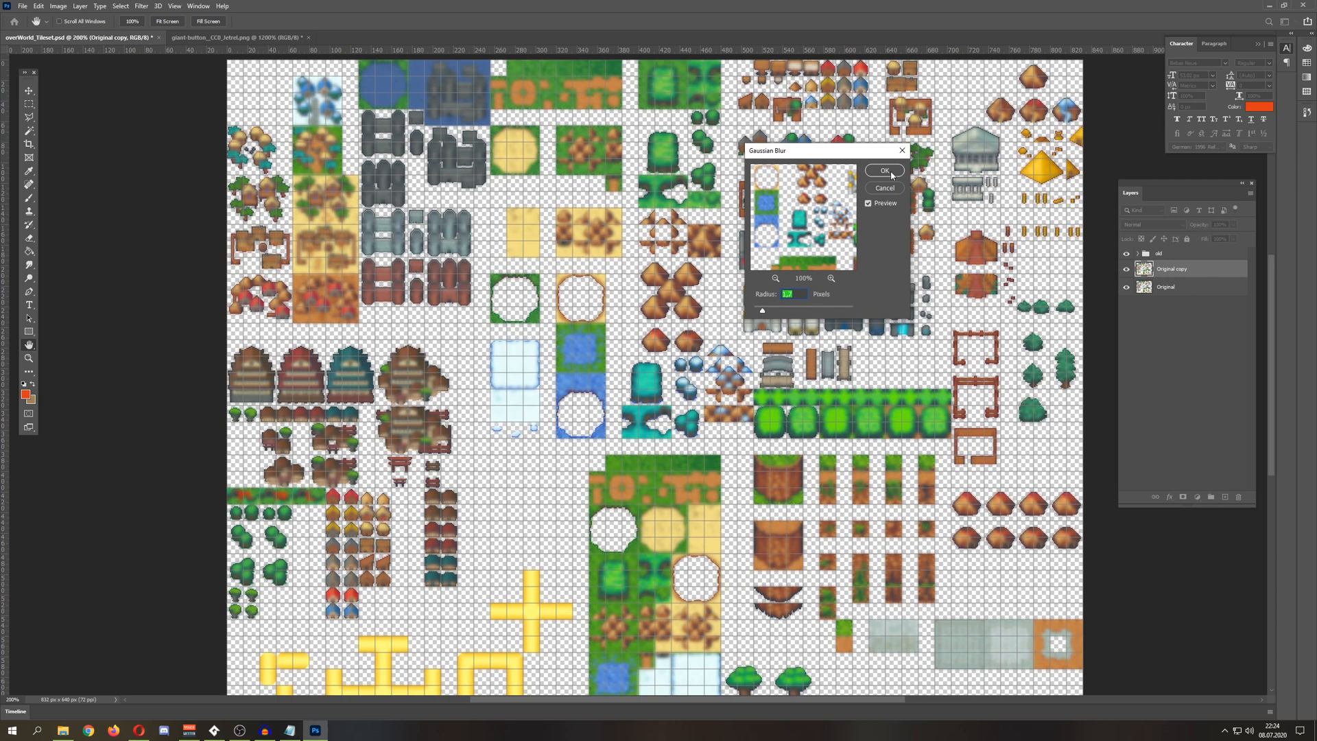
{"action": "left_click", "coordinate": [883, 171]}
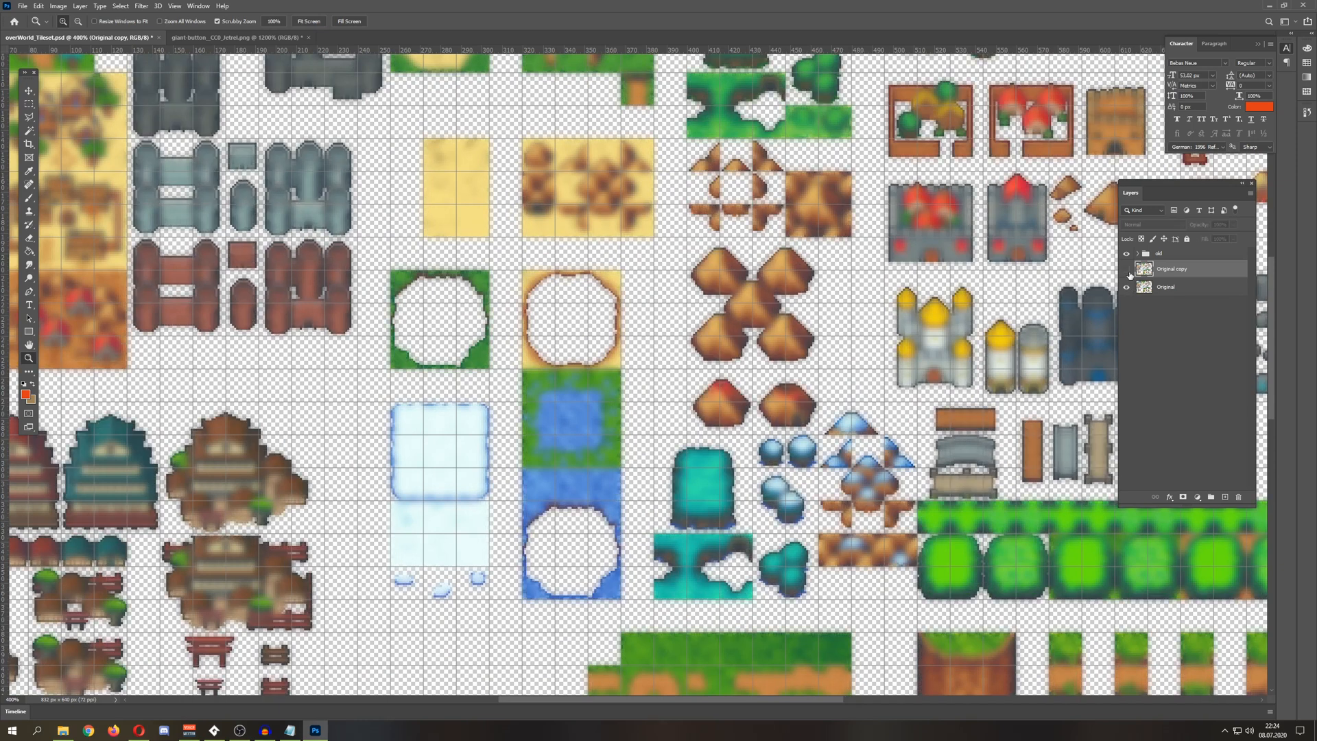
- Set the blurred copy to Screen blending at about 30% opacity for a subtle glow
{"action": "left_click", "coordinate": [1169, 267]}
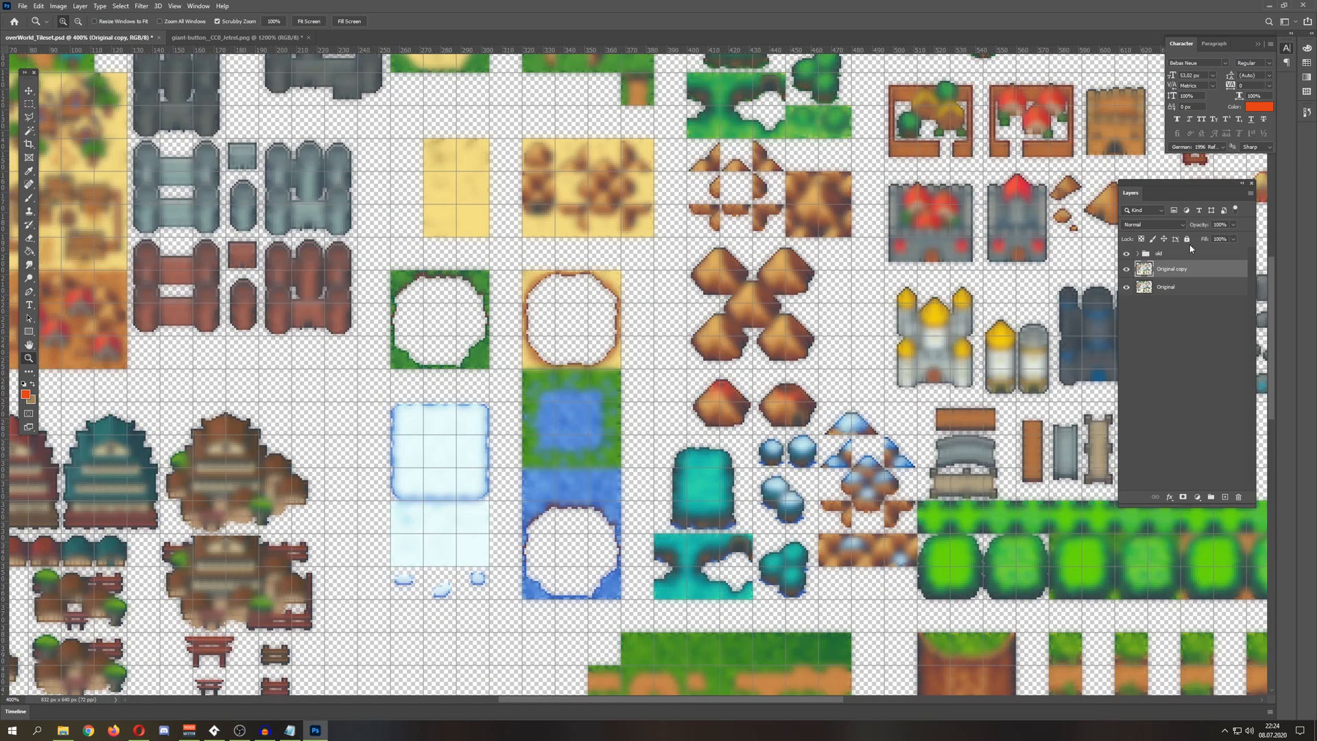
{"action": "left_click", "coordinate": [1153, 224]}
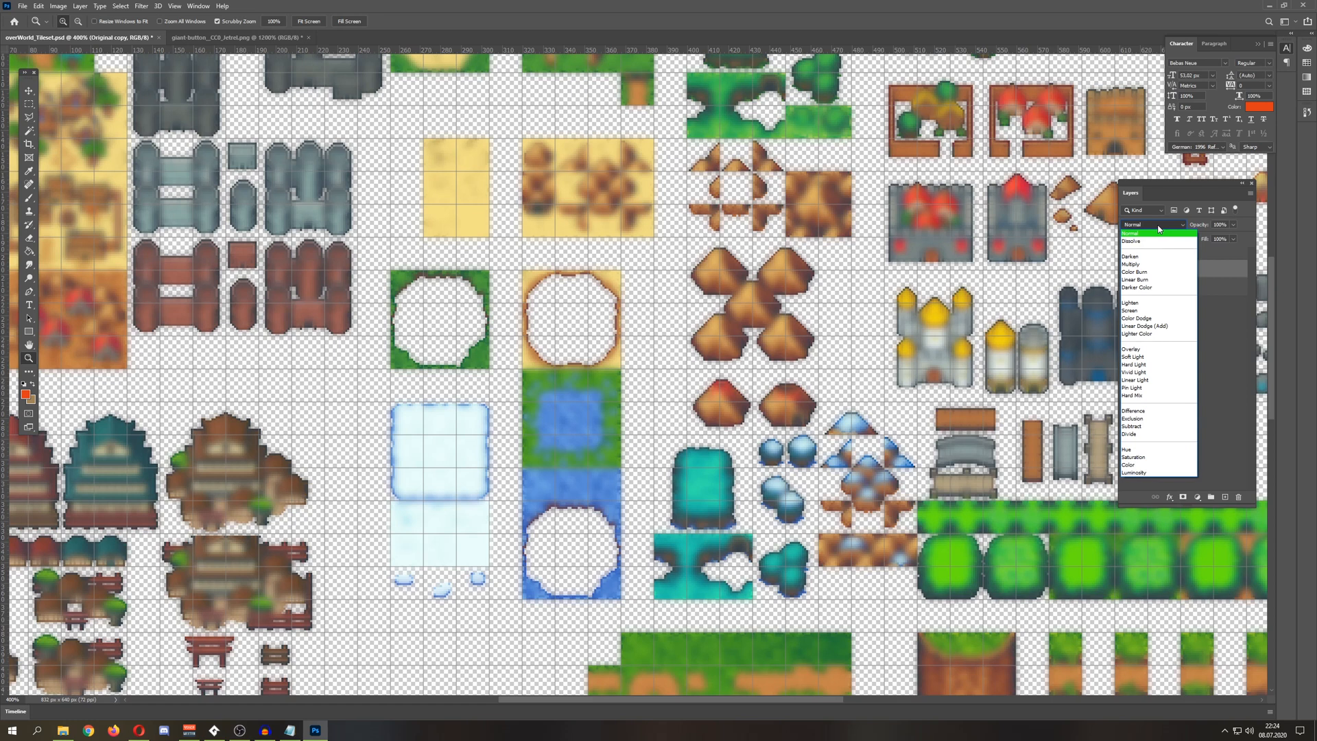
{"action": "left_click", "coordinate": [1130, 302]}
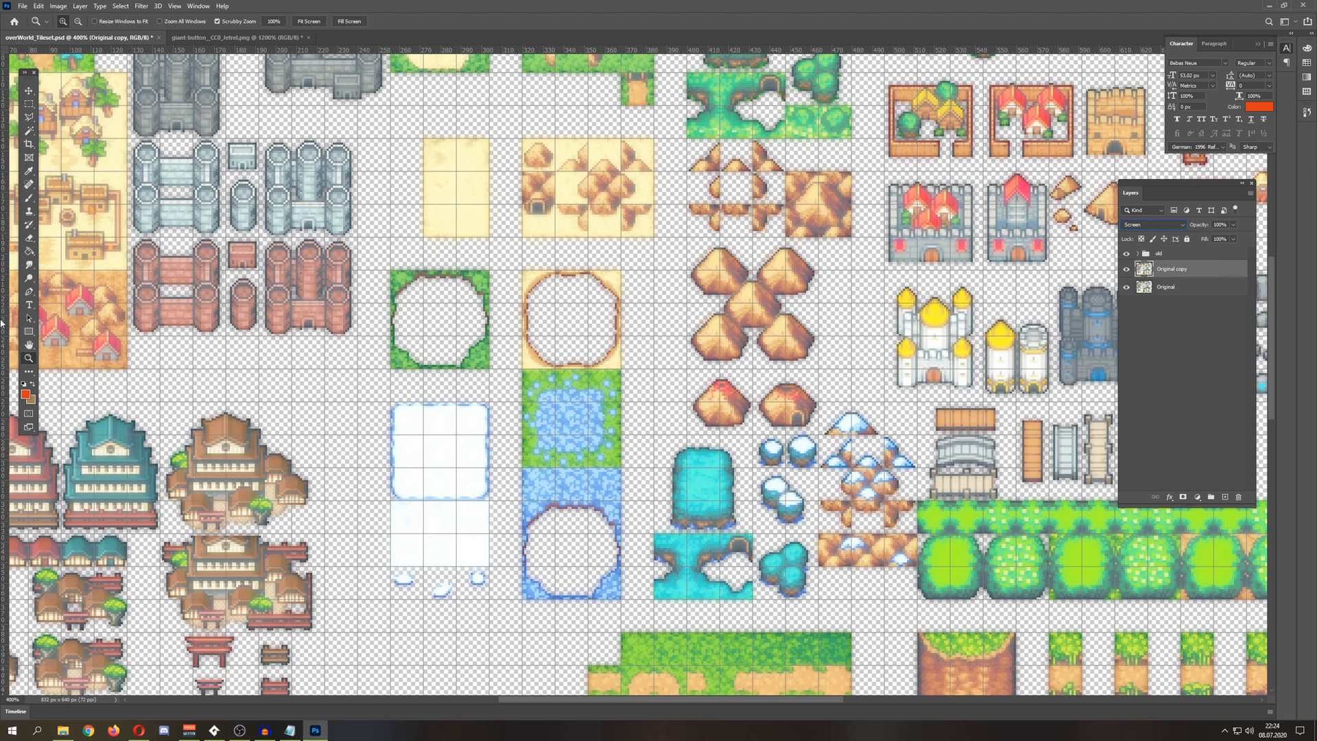
{"action": "left_click", "coordinate": [28, 345]}
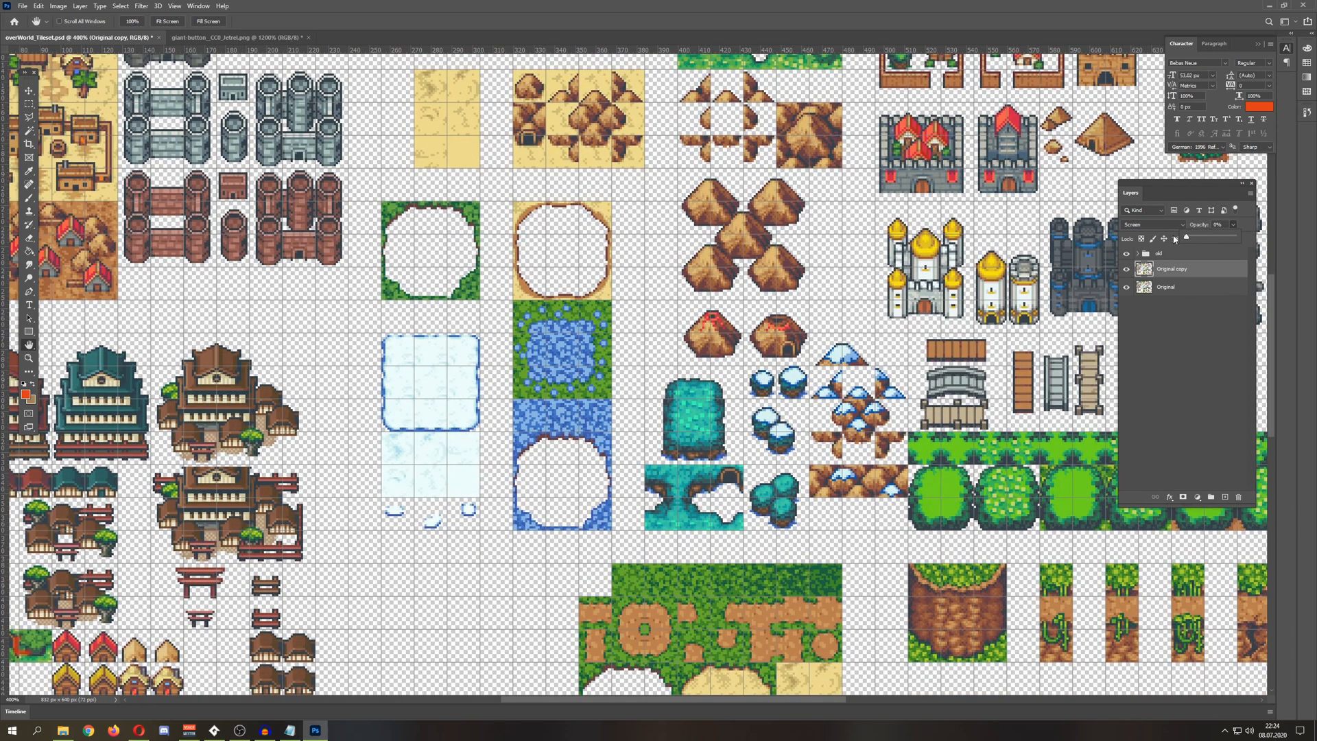
{"action": "left_click_drag", "start_coordinate": [1186, 237], "coordinate": [1203, 237]}
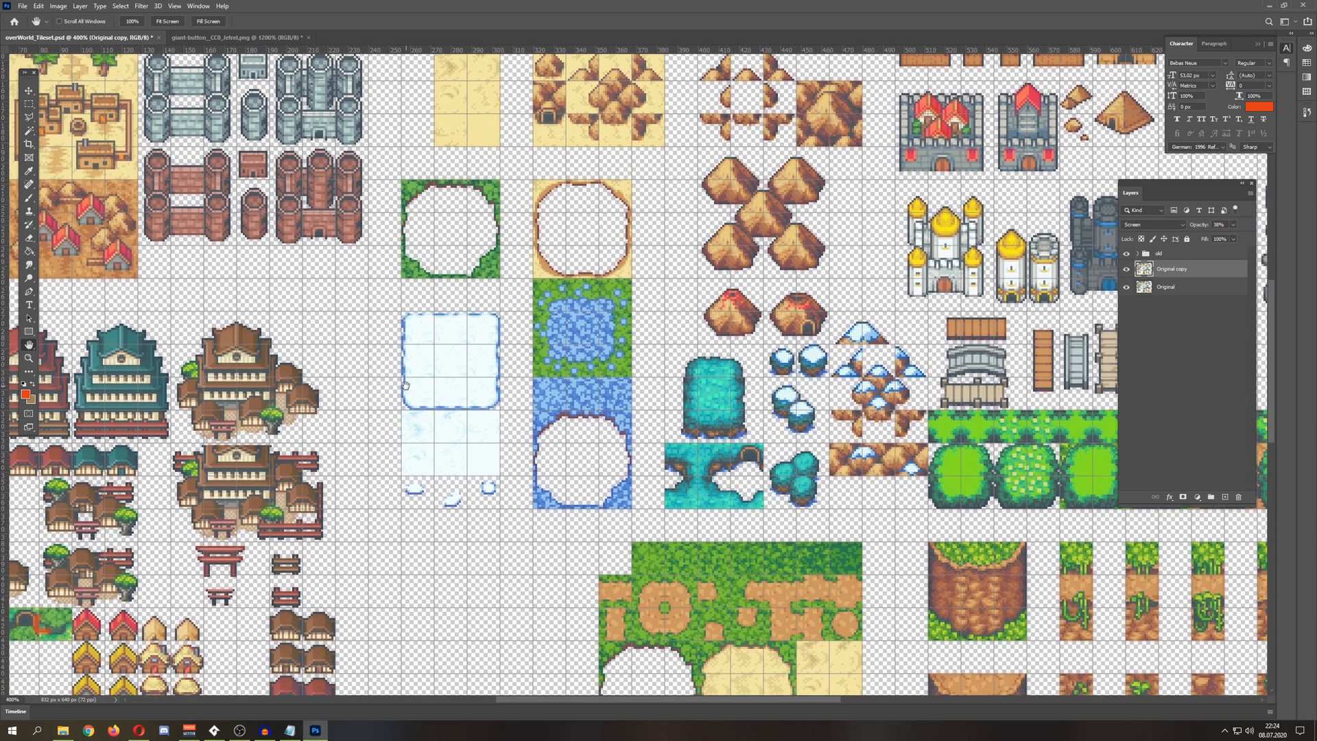
{"action": "scroll", "scroll_direction": "down", "scroll_amount": 3}
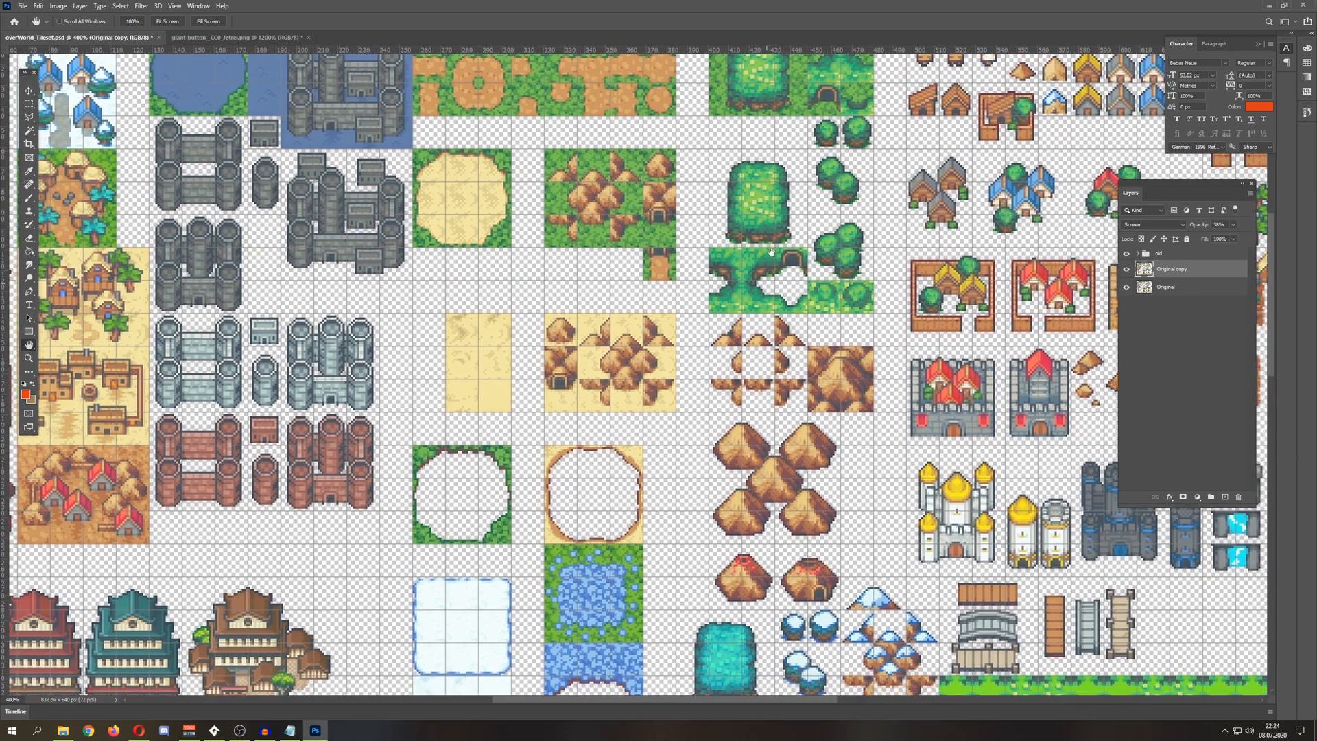
- Duplicate the Original layer again, creating Original copy 2 beneath the glow copy
{"action": "right_click", "coordinate": [1166, 286]}
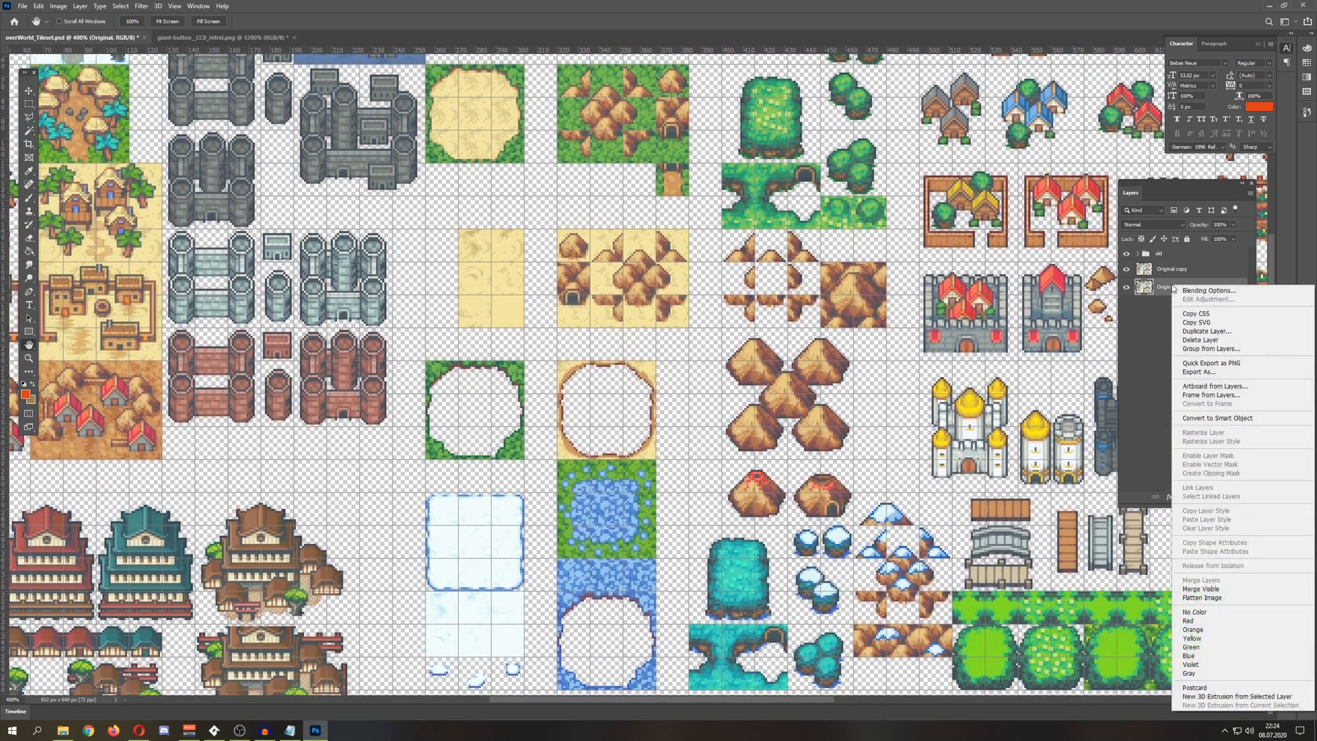
{"action": "left_click", "coordinate": [1206, 331]}
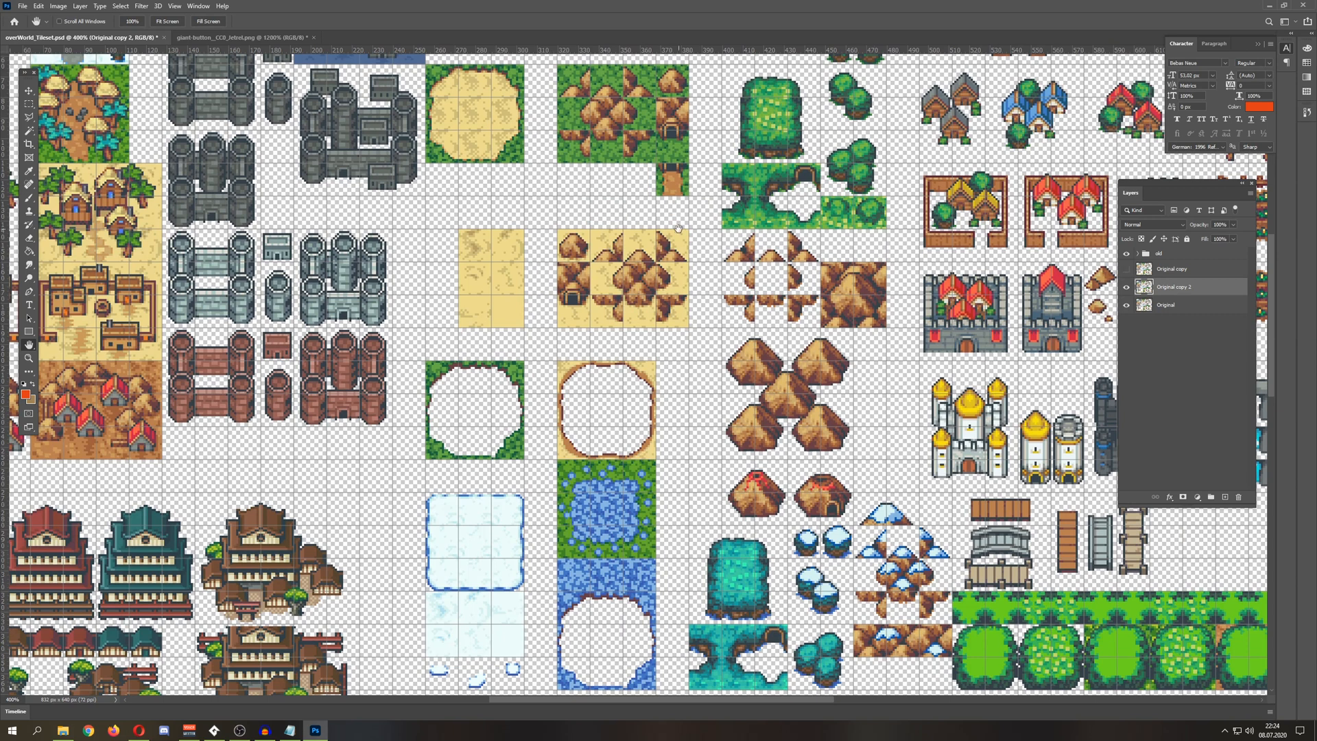
{"action": "scroll", "scroll_direction": "down", "scroll_amount": 3}
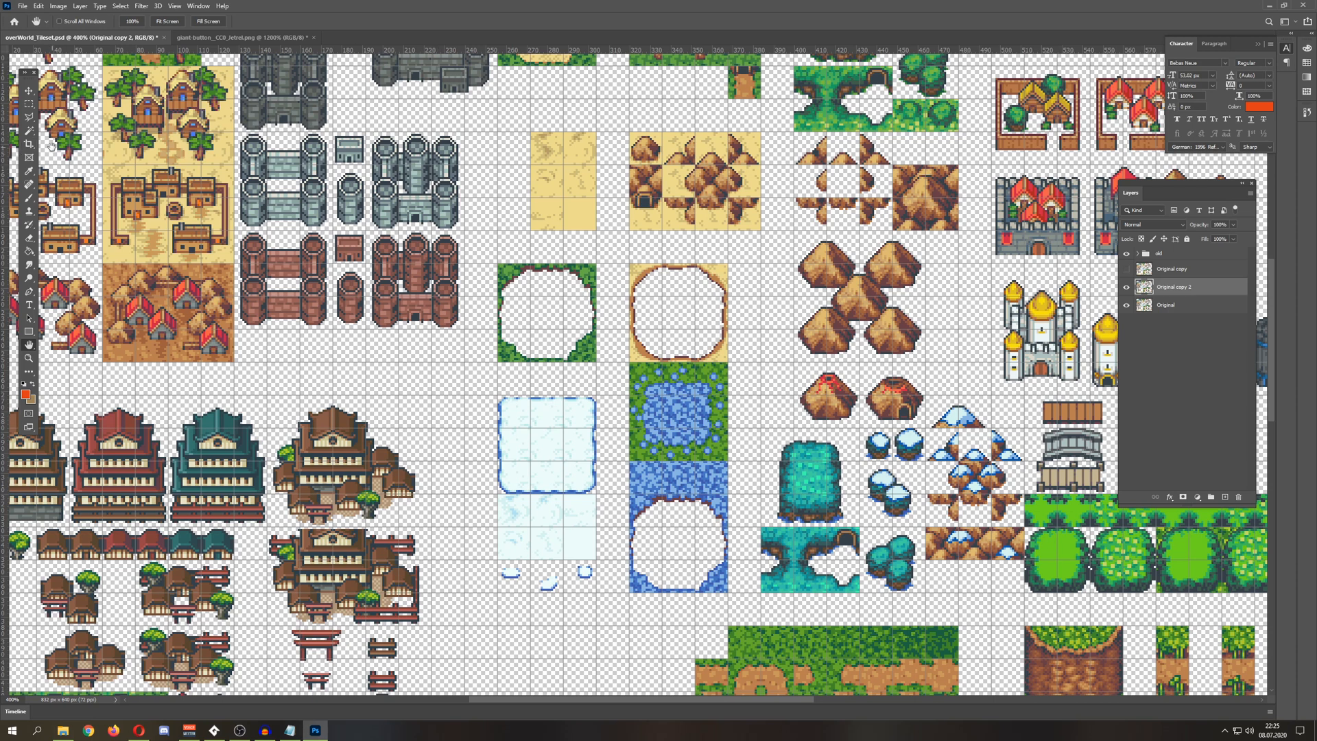
- Apply Levels to Original copy 2, raising the black input point to crush dark tones
{"action": "left_click", "coordinate": [58, 5]}
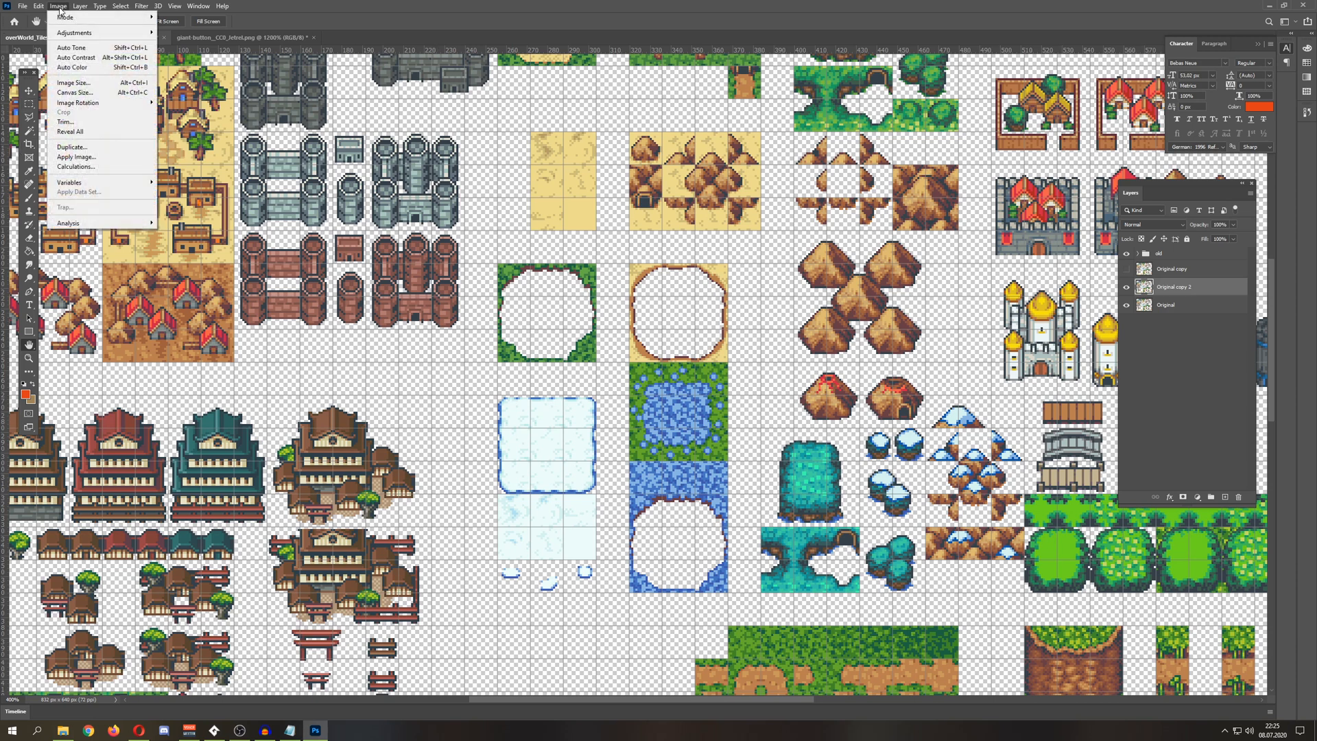
{"action": "left_click", "coordinate": [74, 33]}
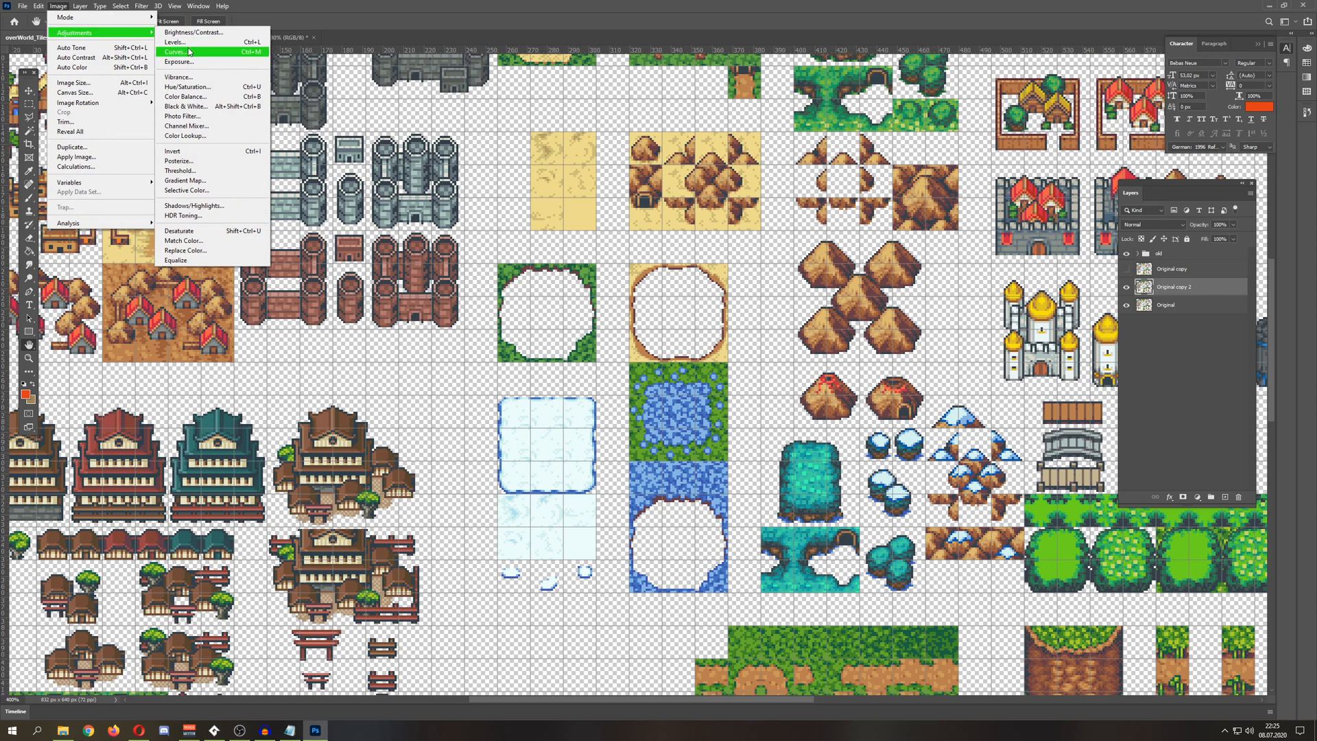
{"action": "left_click", "coordinate": [175, 43]}
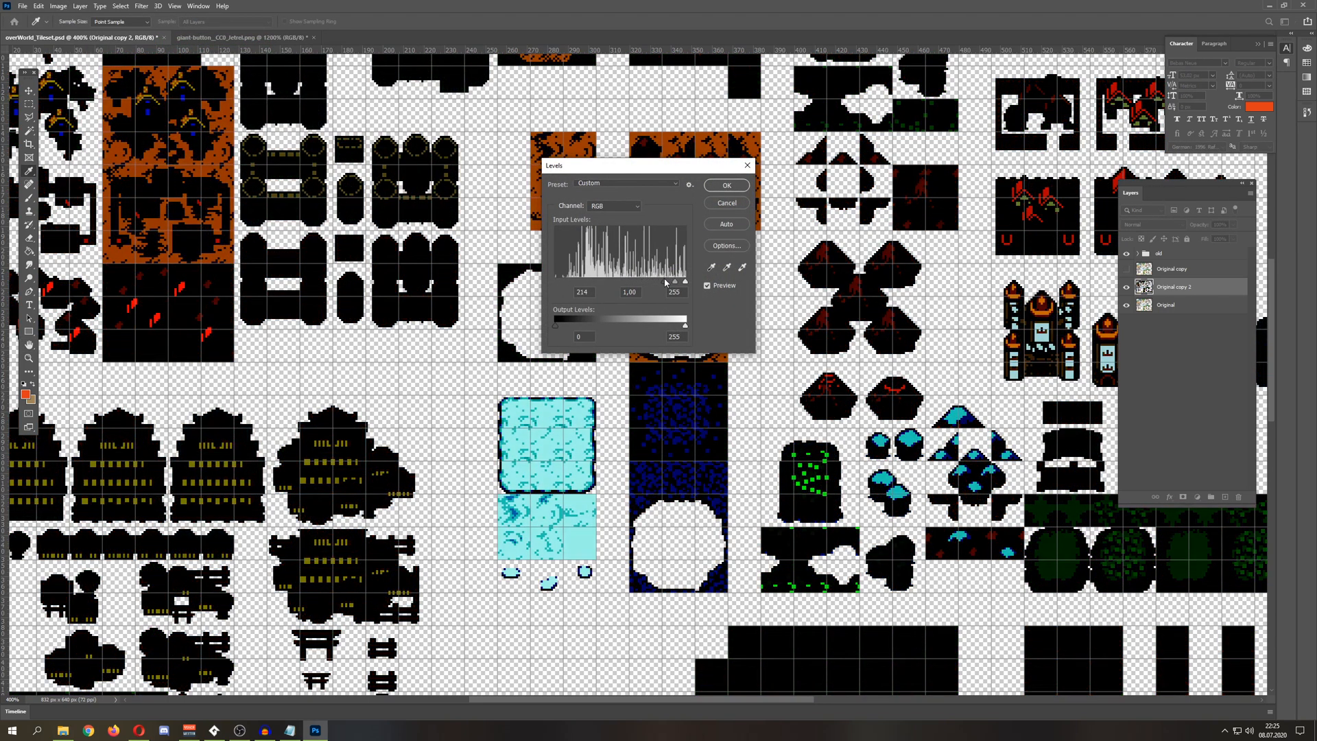
{"action": "left_click_drag", "start_coordinate": [676, 280], "coordinate": [680, 280]}
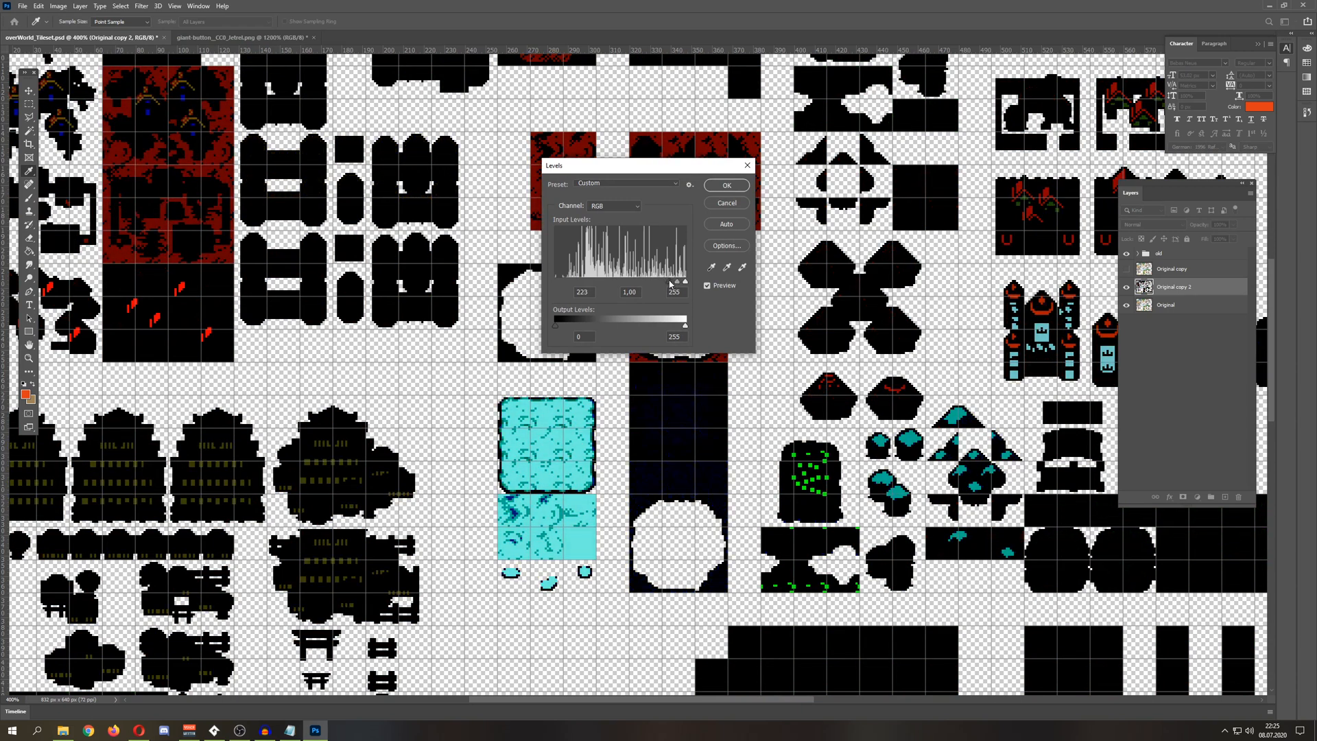
{"action": "left_click_drag", "start_coordinate": [676, 280], "coordinate": [676, 280]}
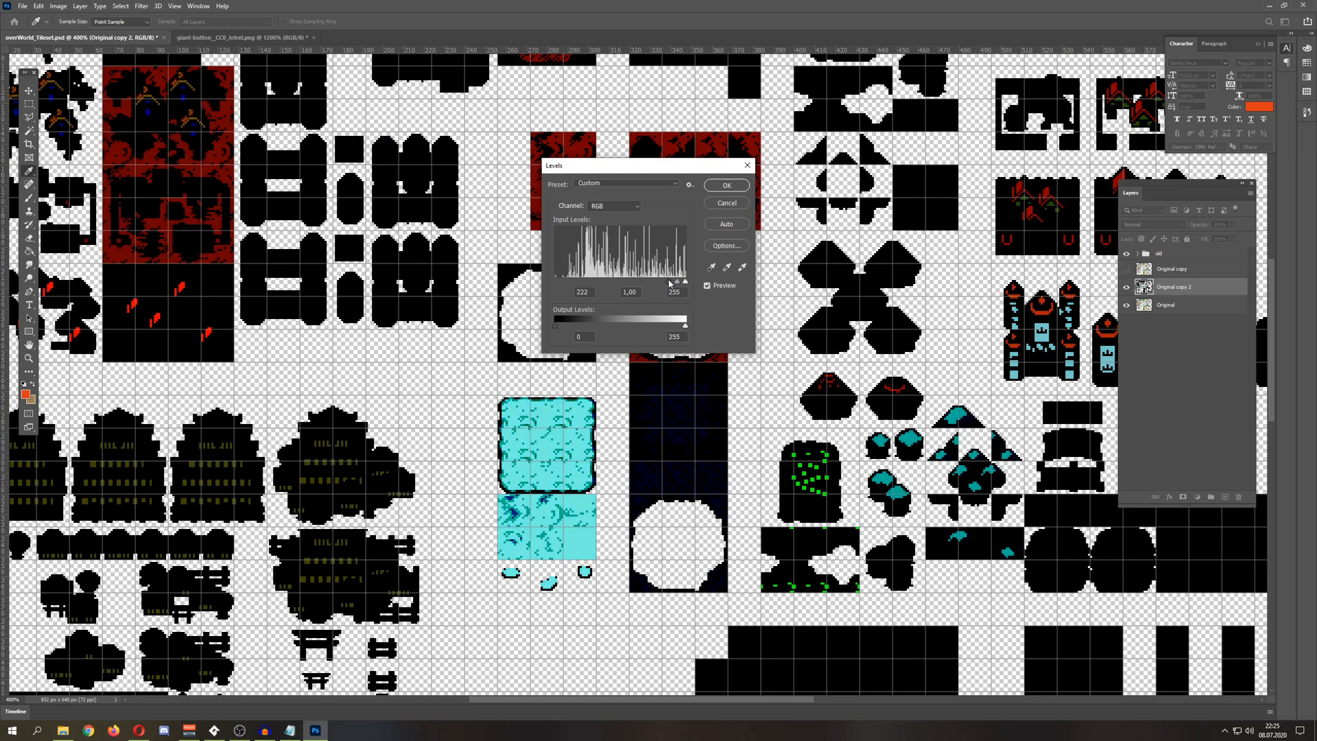
- Keep the RGB channel, set the black input to 222 and apply the adjustment
{"action": "left_click", "coordinate": [613, 205]}
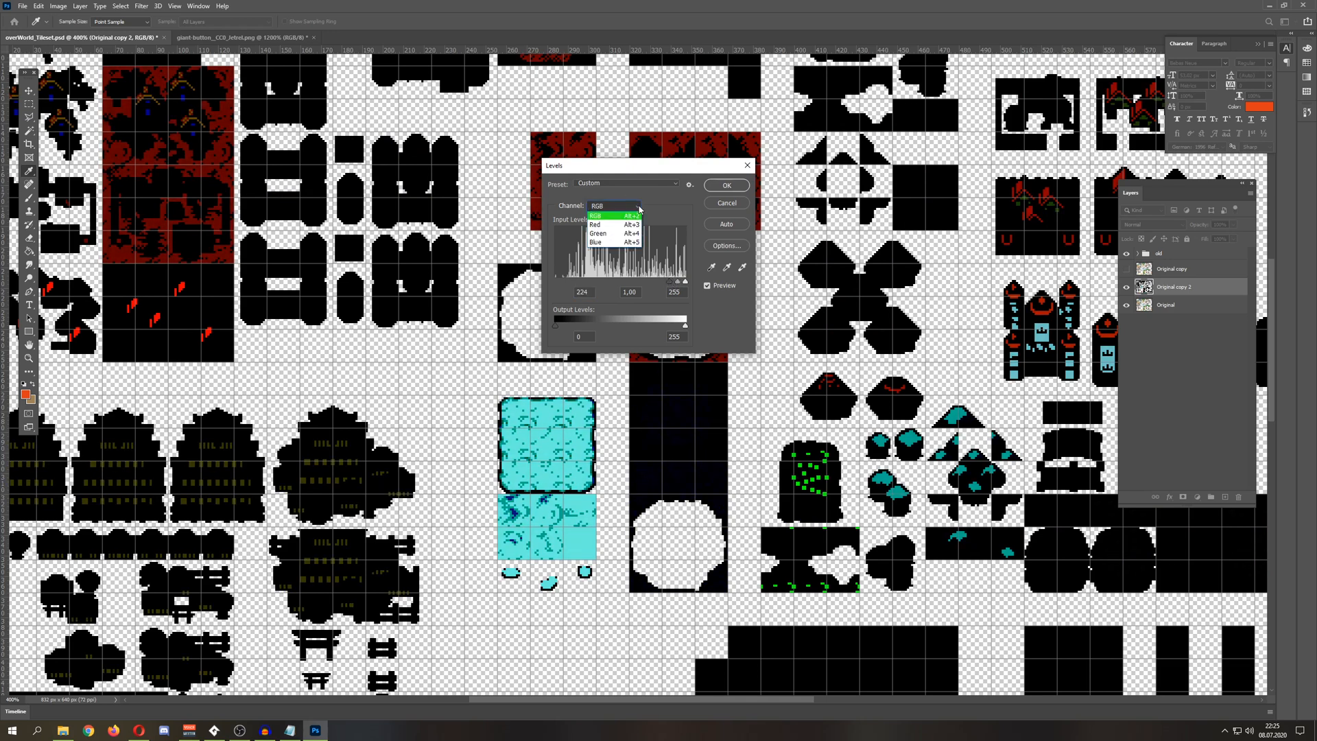
{"action": "left_click", "coordinate": [595, 215]}
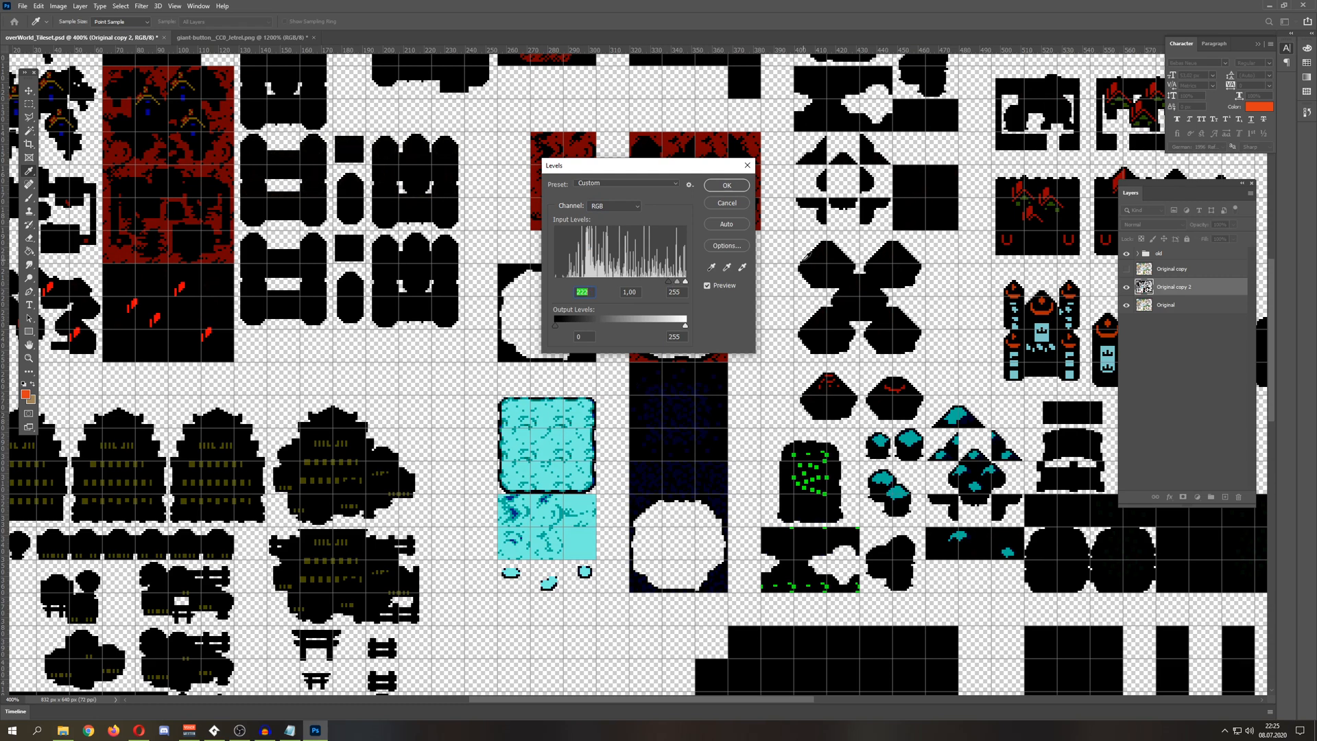
{"action": "left_click", "coordinate": [583, 291]}
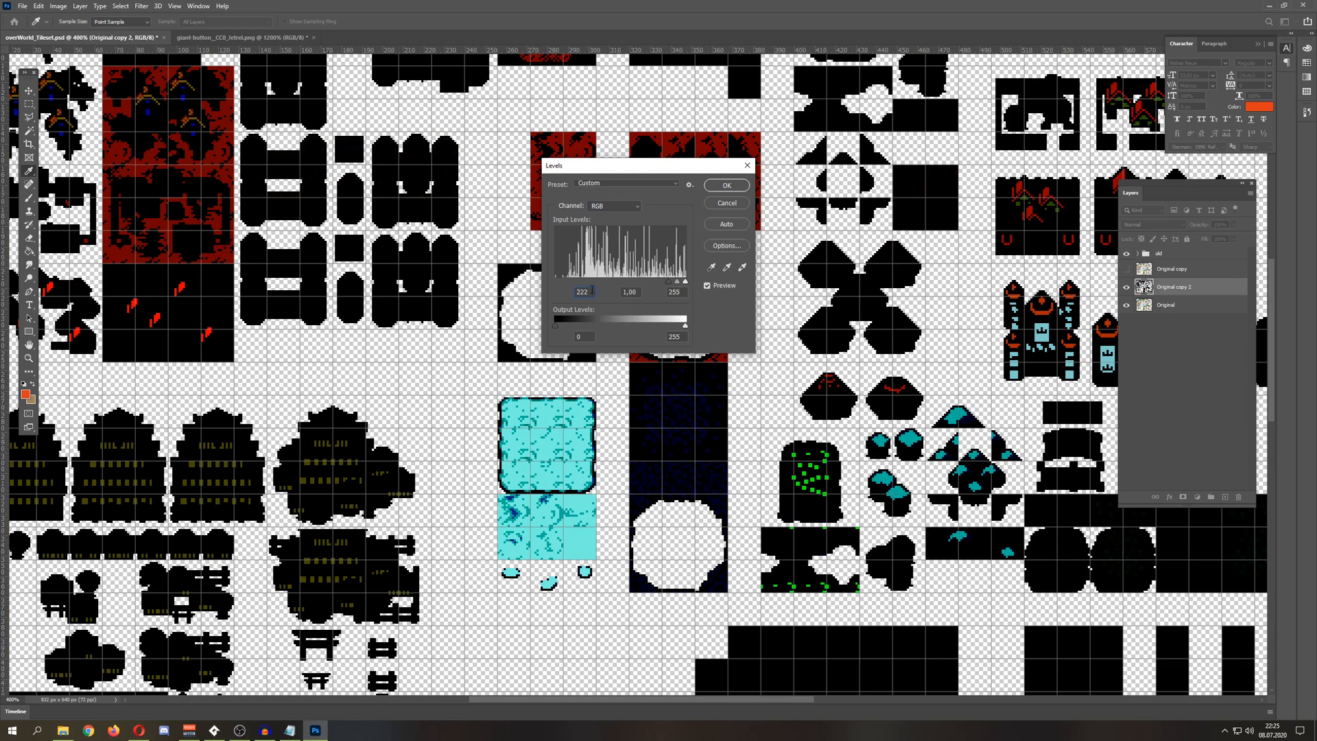
{"action": "mouse_move", "coordinate": [582, 290]}
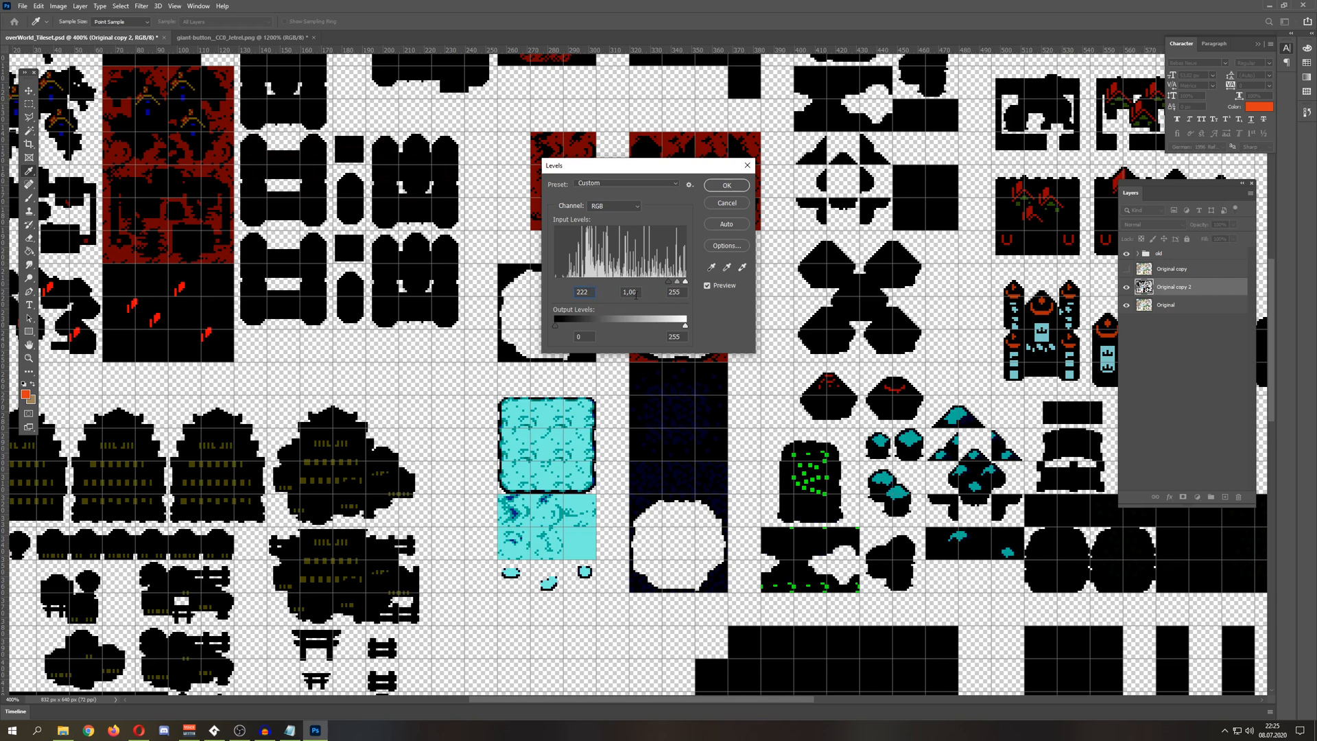
{"action": "left_click", "coordinate": [724, 185]}
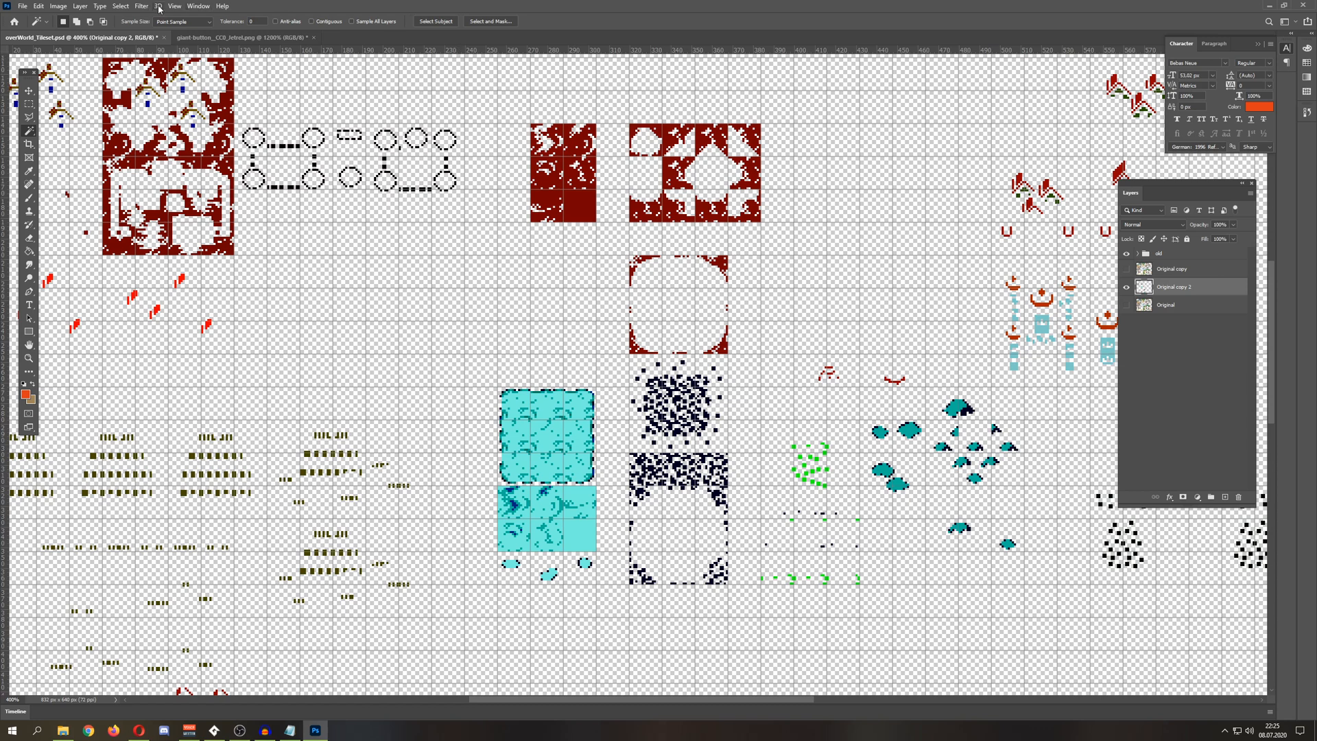
- Reapply Gaussian Blur to Original copy 2 so its bright pixels spread softly
{"action": "left_click", "coordinate": [156, 6]}
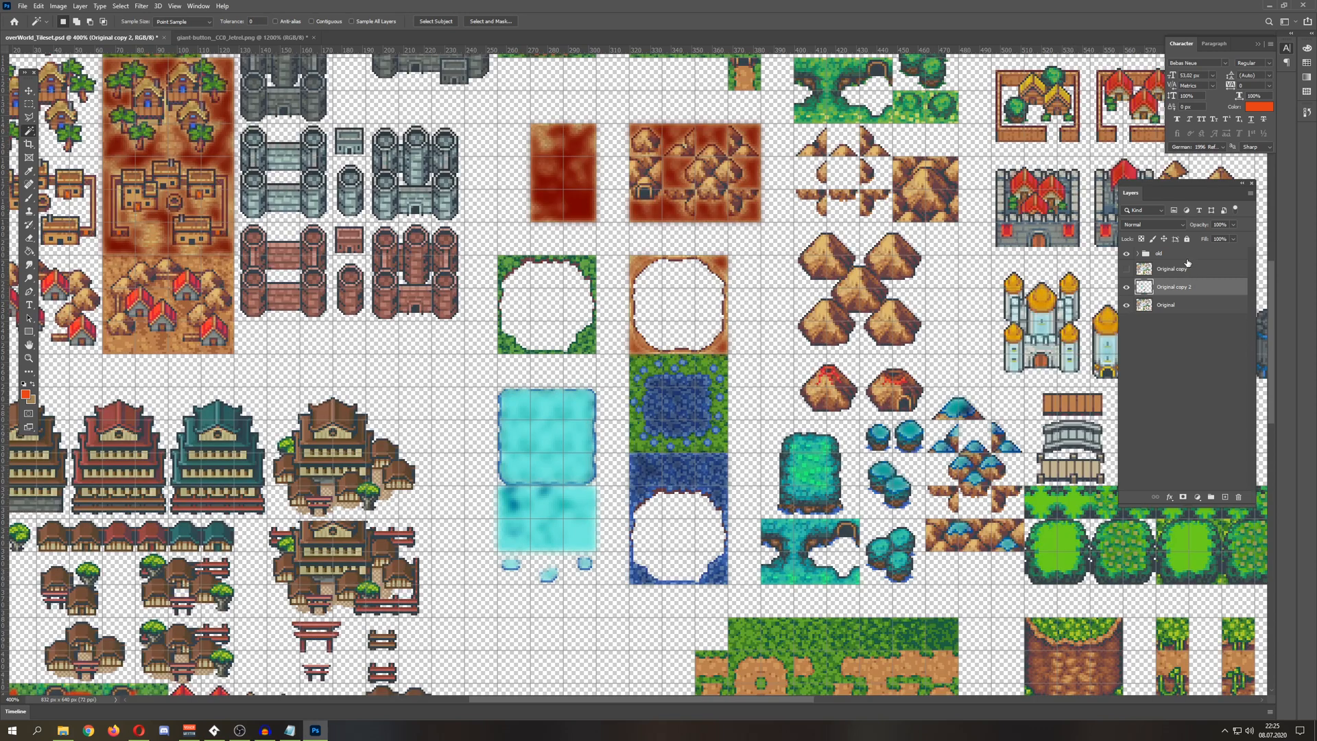
- Set the blurred 'Original copy 2' layer to Screen blending so water, ice and highlights glow
{"action": "left_click", "coordinate": [1152, 223]}
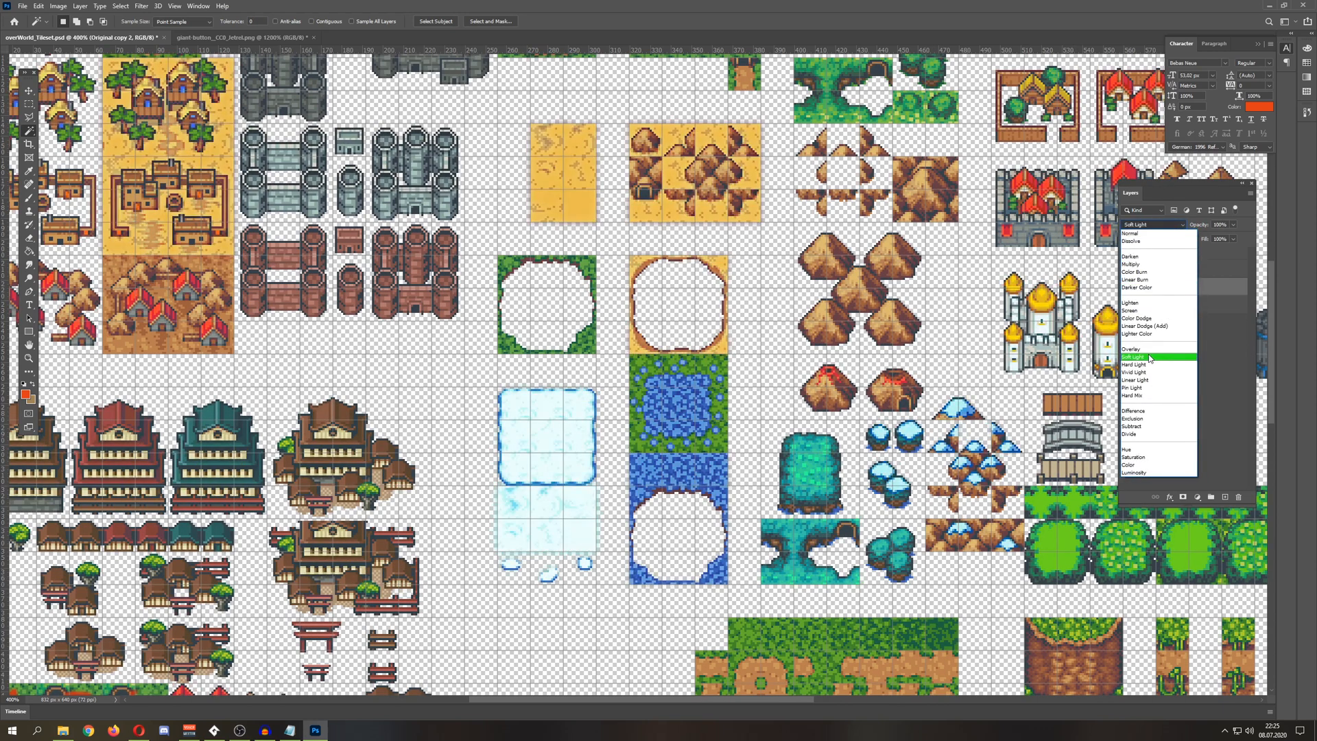
{"action": "left_click", "coordinate": [1134, 310]}
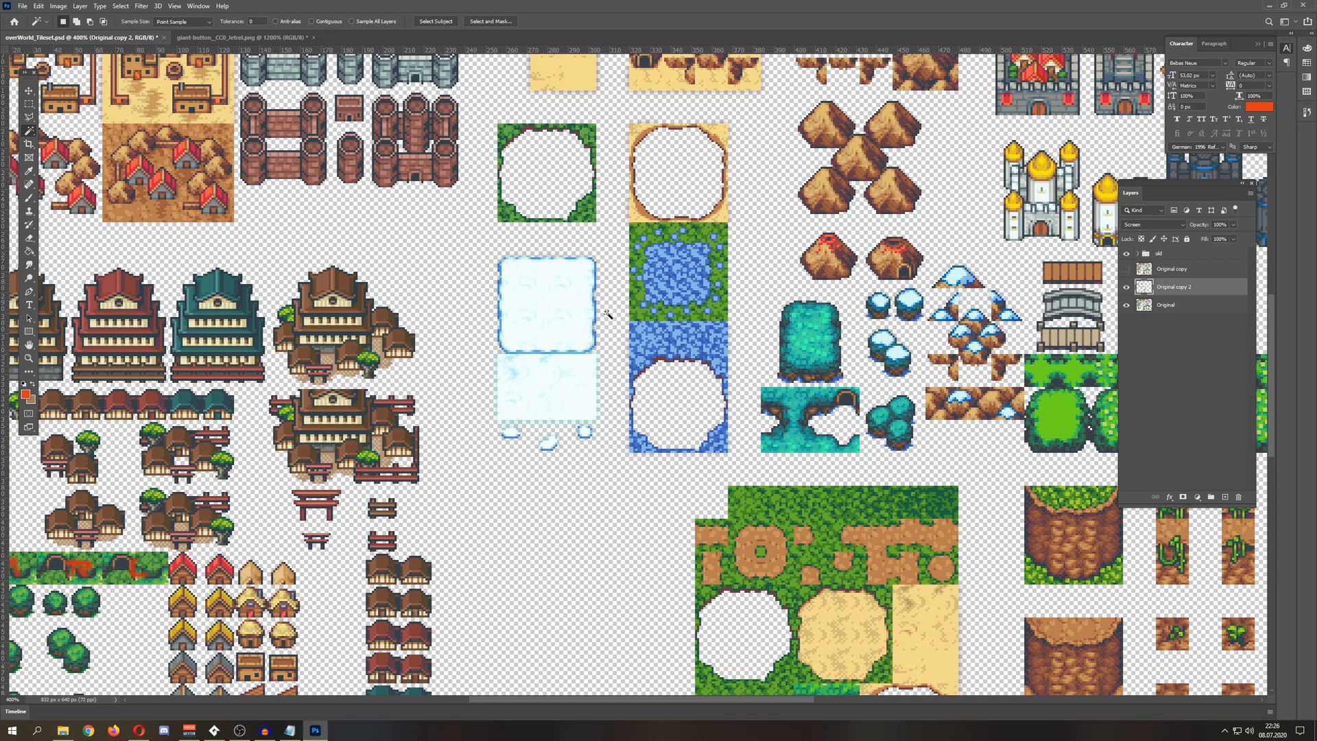
{"action": "mouse_move", "coordinate": [411, 277]}
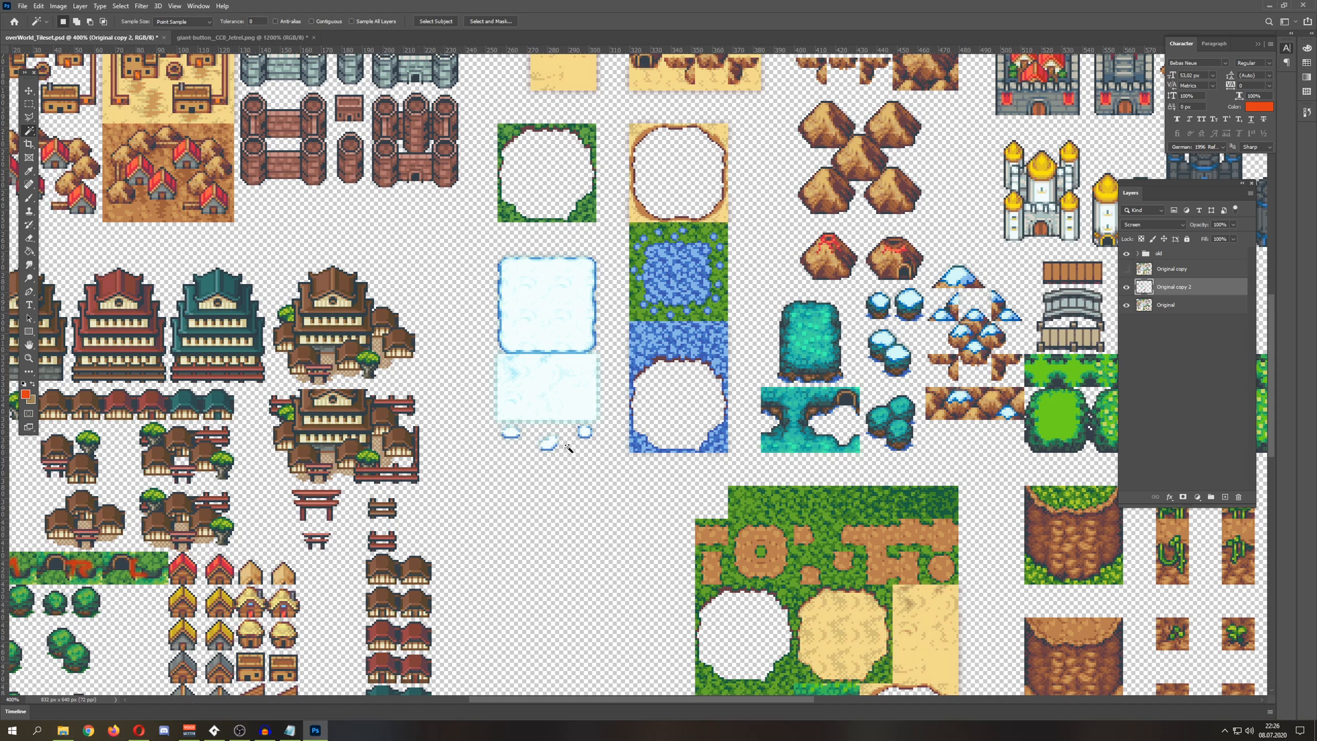
{"action": "mouse_move", "coordinate": [605, 418]}
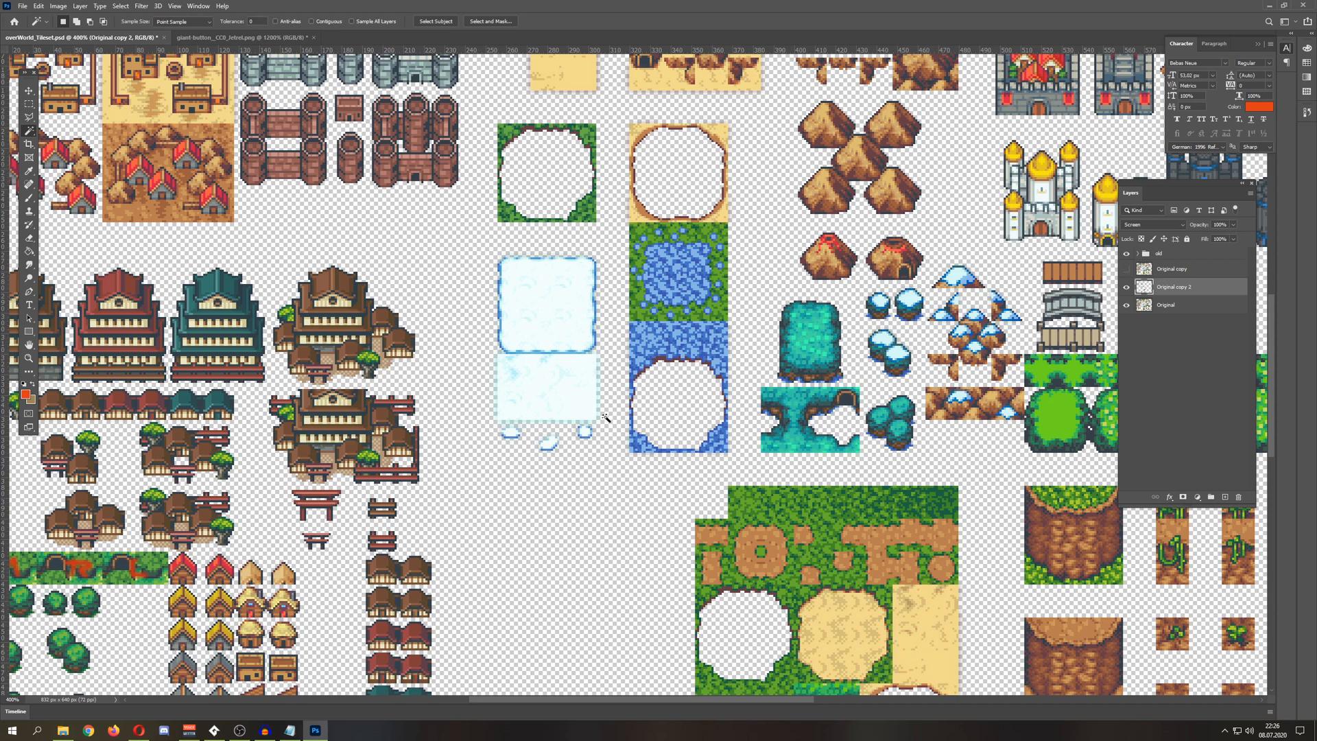